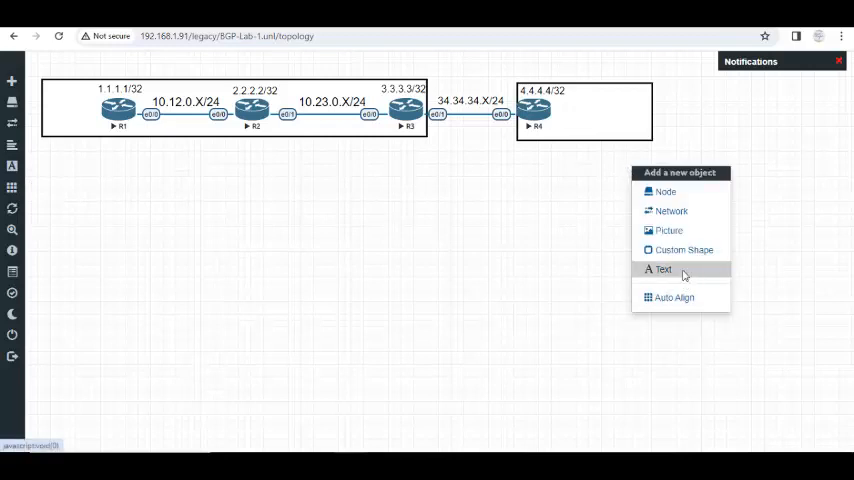
Add an 'AS - 100' text label, then duplicate it as 'AS - 200' above R4.
{"action": "left_click", "coordinate": [663, 269]}
{"action": "type", "text": "AS -"}
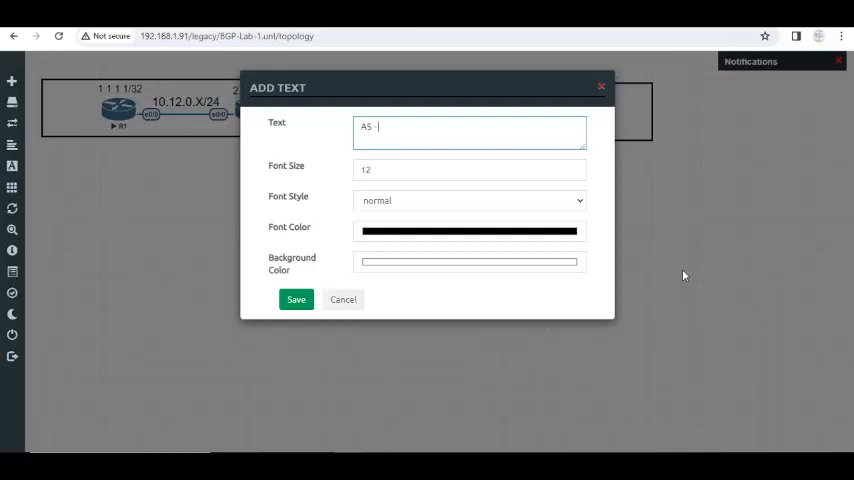
{"action": "type", "text": "100"}
{"action": "left_click", "coordinate": [470, 170]}
{"action": "type", "text": "15"}
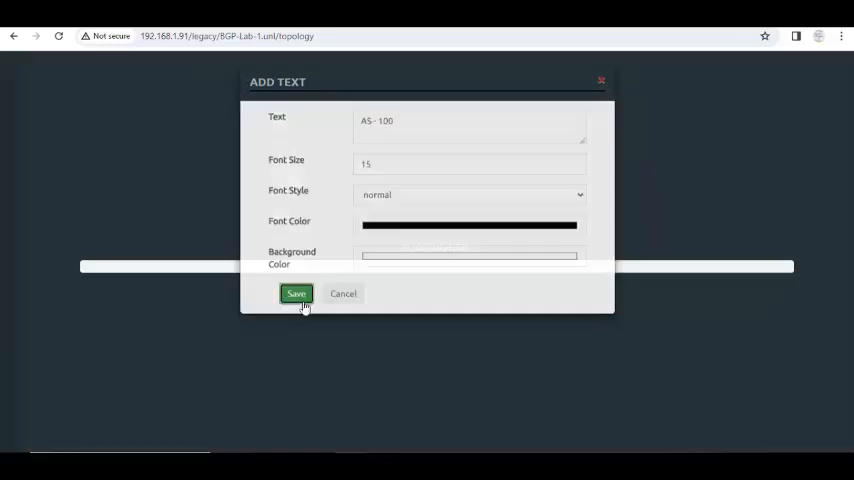
{"action": "left_click", "coordinate": [296, 293]}
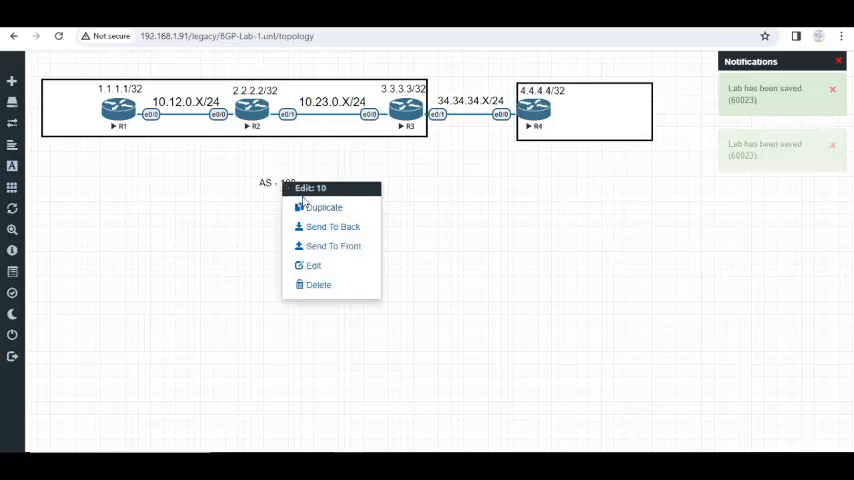
{"action": "left_click", "coordinate": [323, 207]}
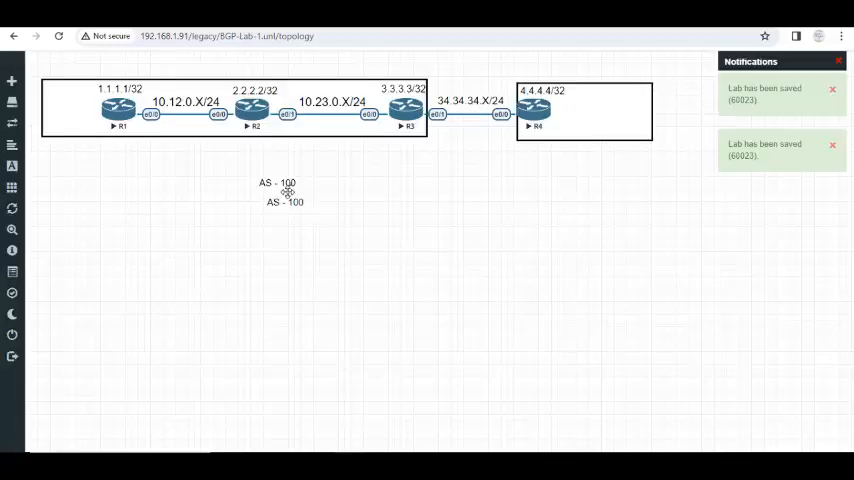
{"action": "left_click_drag", "start_coordinate": [277, 183], "coordinate": [242, 70]}
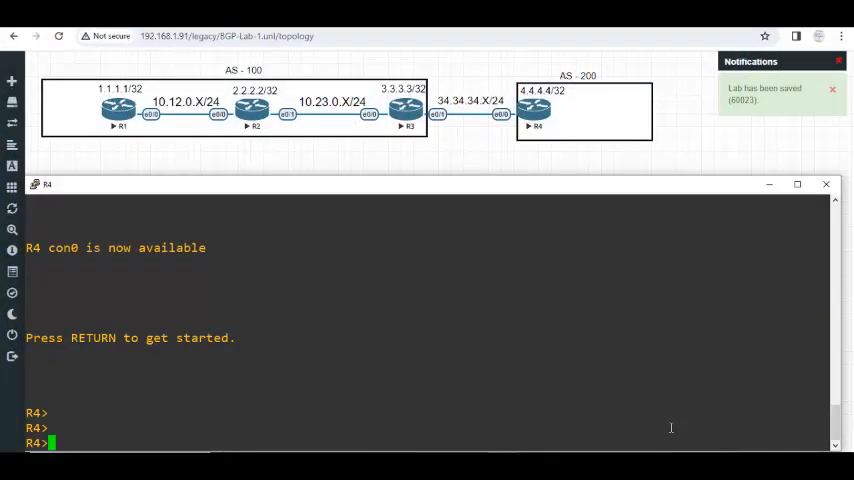
On R4, enable debug ip packet and configure router bgp 200 with neighbor 34.34.34.3 remote-as 100.
{"action": "type", "text": "en"}
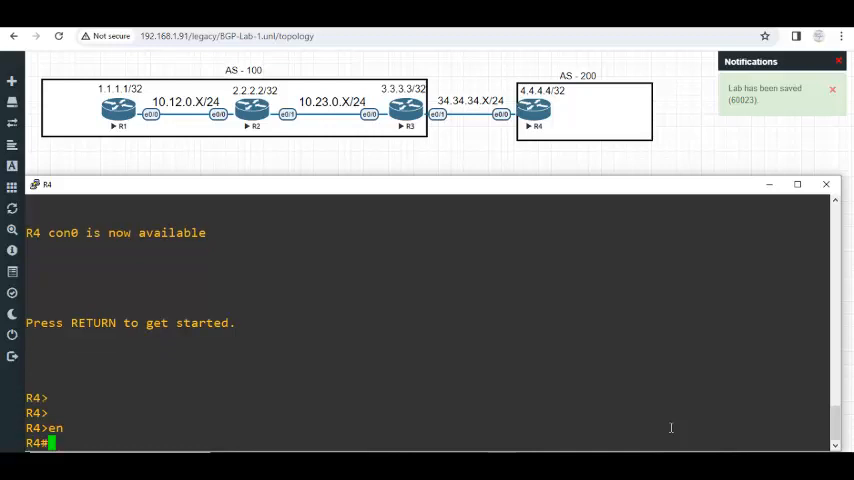
{"action": "type", "text": "debug ip packet"}
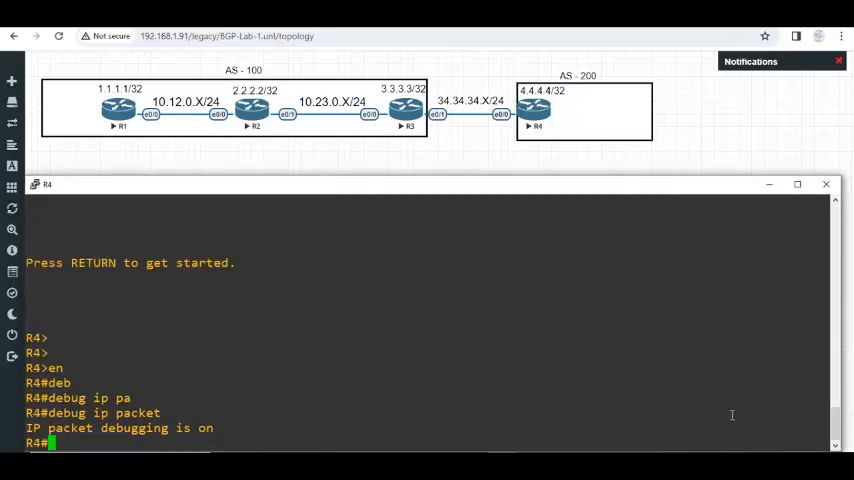
{"action": "type", "text": "conf t"}
{"action": "type", "text": "router"}
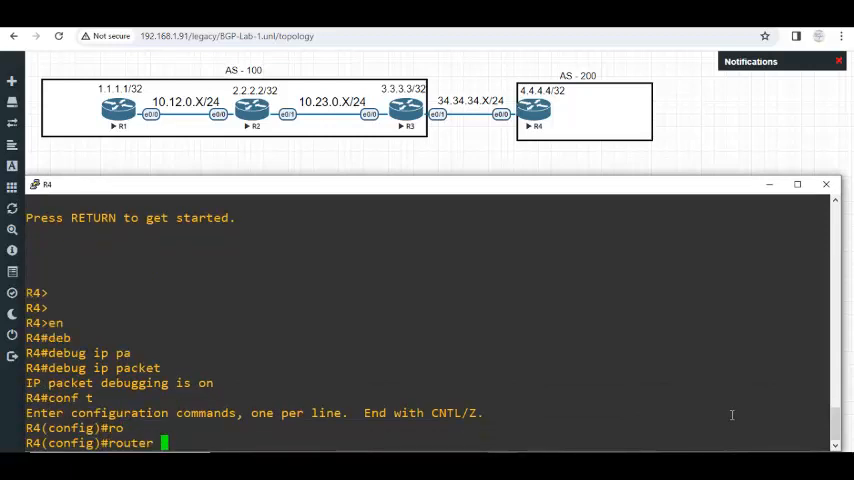
{"action": "type", "text": "bgp 200"}
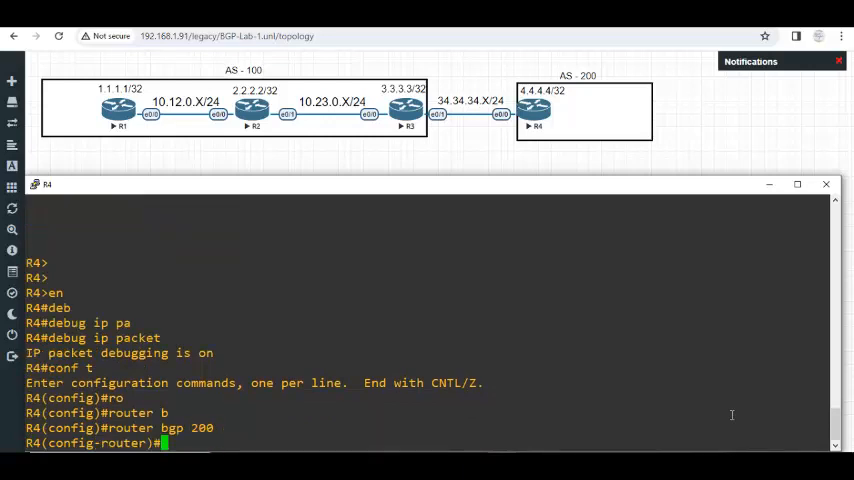
{"action": "type", "text": "neighbor"}
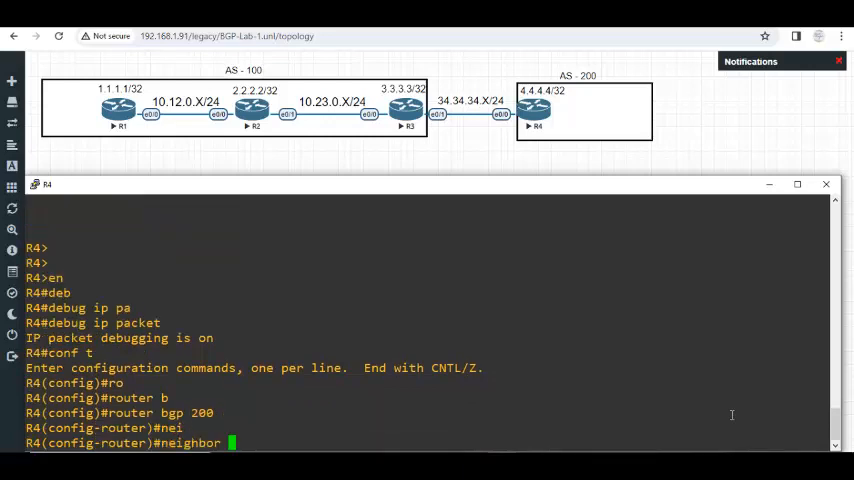
{"action": "type", "text": "34.34.34.3"}
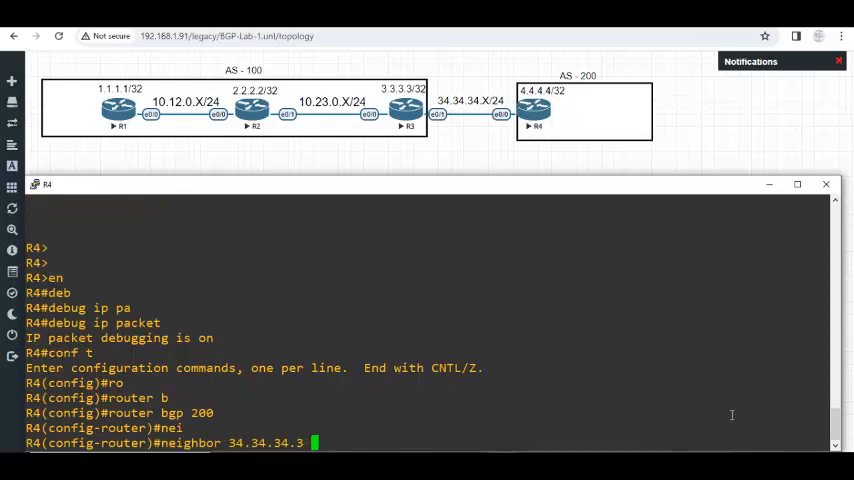
{"action": "type", "text": "remote-as 1"}
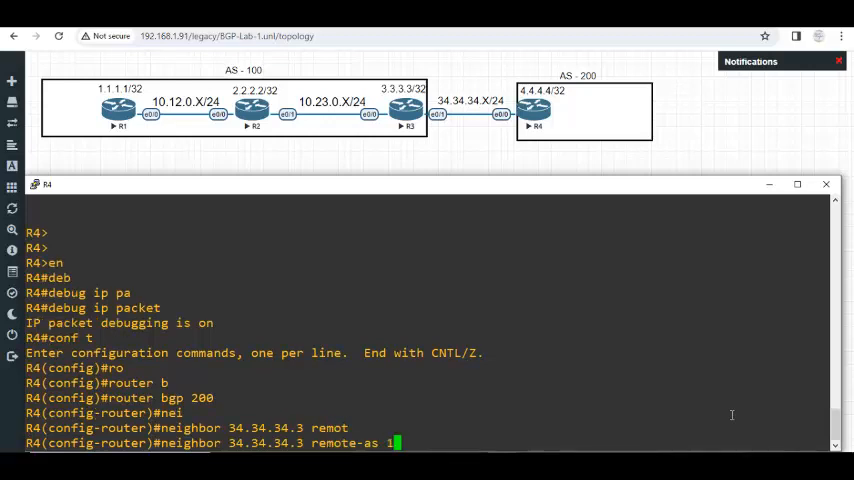
{"action": "type", "text": "00"}
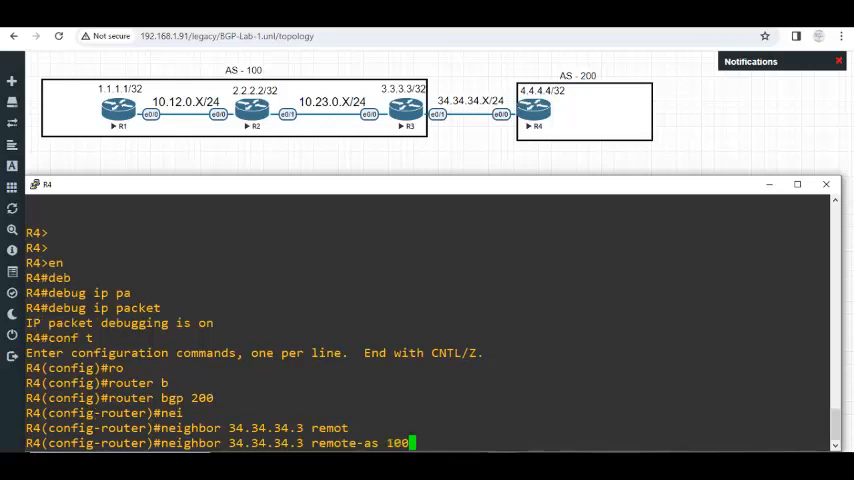
{"action": "double_click", "coordinate": [290, 443]}
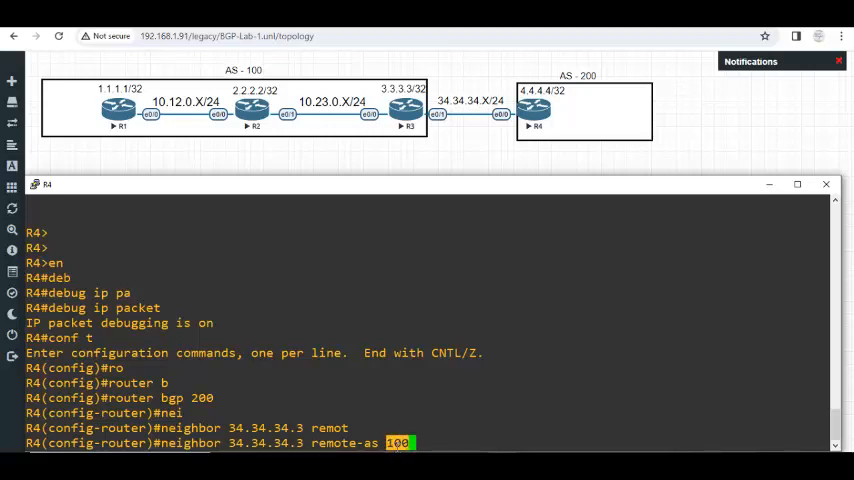
{"action": "mouse_move", "coordinate": [685, 319]}
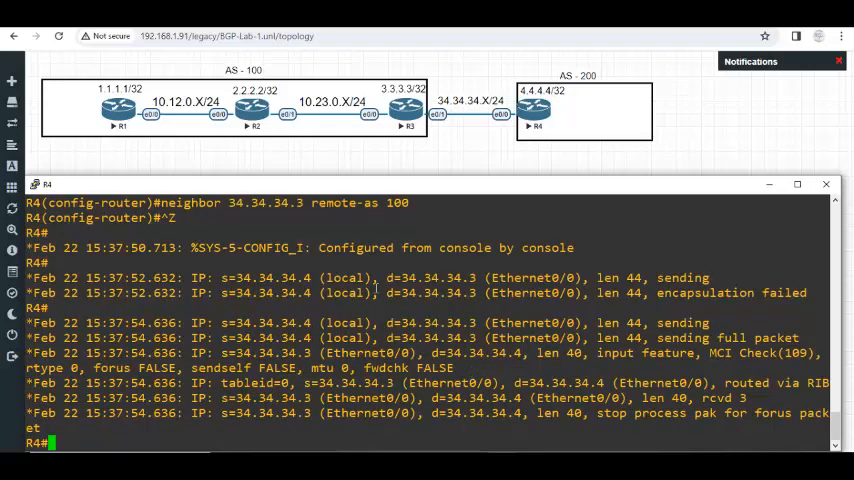
Exit R4's config mode and review debug output of packets exchanged with 34.34.34.3.
{"action": "double_click", "coordinate": [277, 278]}
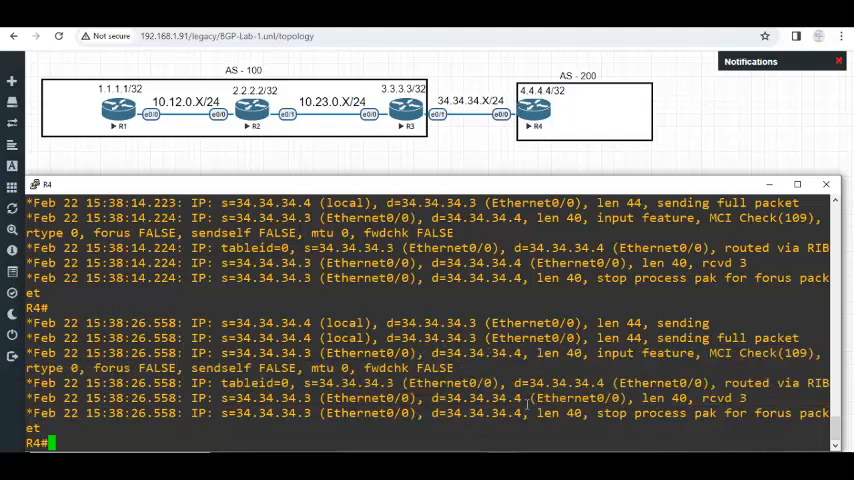
{"action": "double_click", "coordinate": [480, 397]}
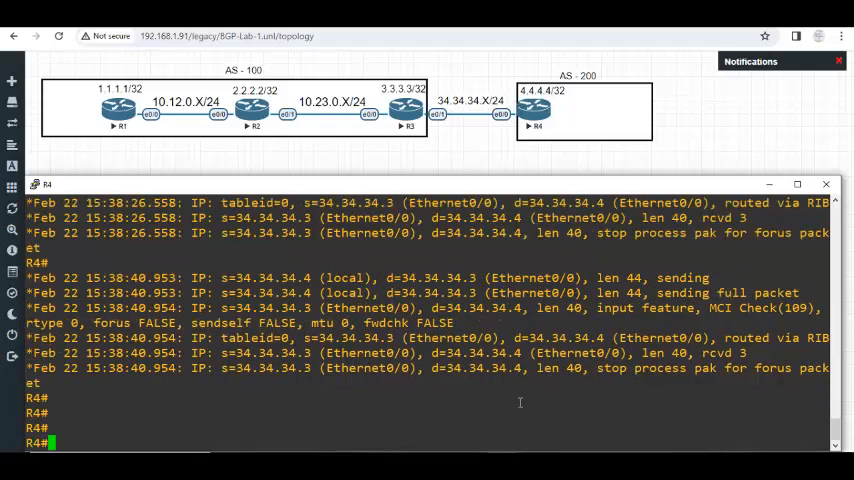
{"action": "mouse_move", "coordinate": [540, 425]}
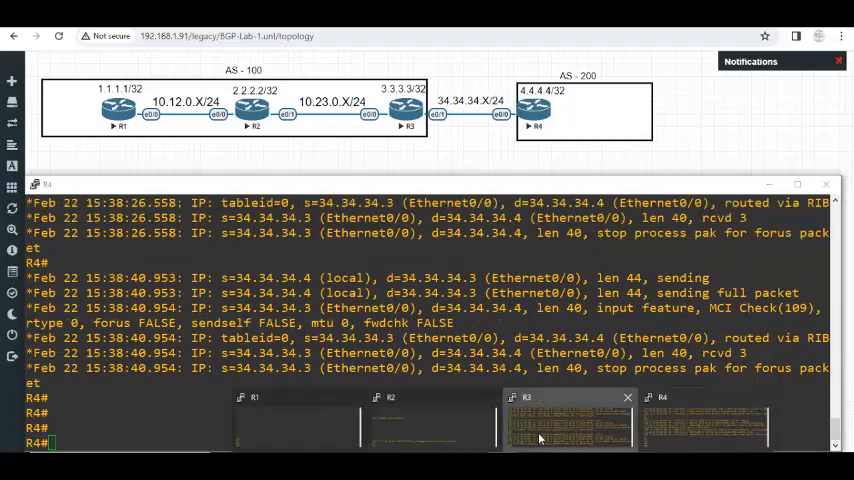
On R3, configure router bgp 100 with neighbor 34.34.34.4 remote-as 200.
{"action": "left_click", "coordinate": [568, 420]}
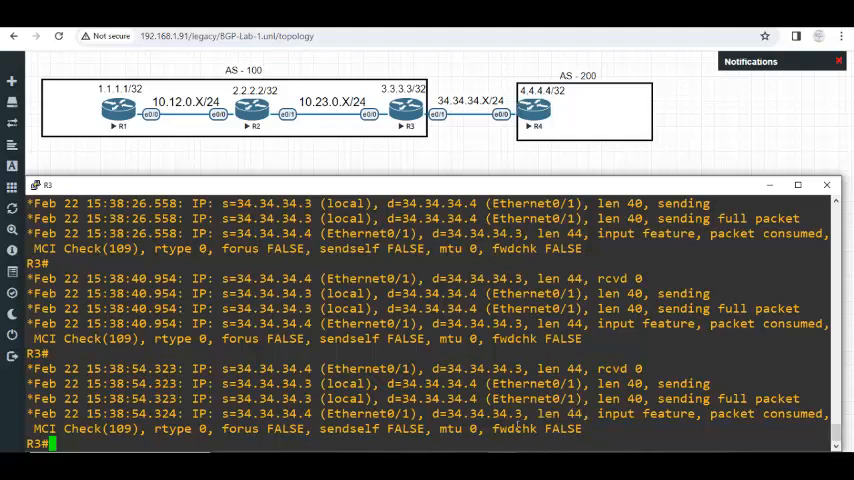
{"action": "type", "text": "conf t"}
{"action": "type", "text": "neighbor 34.34.34."}
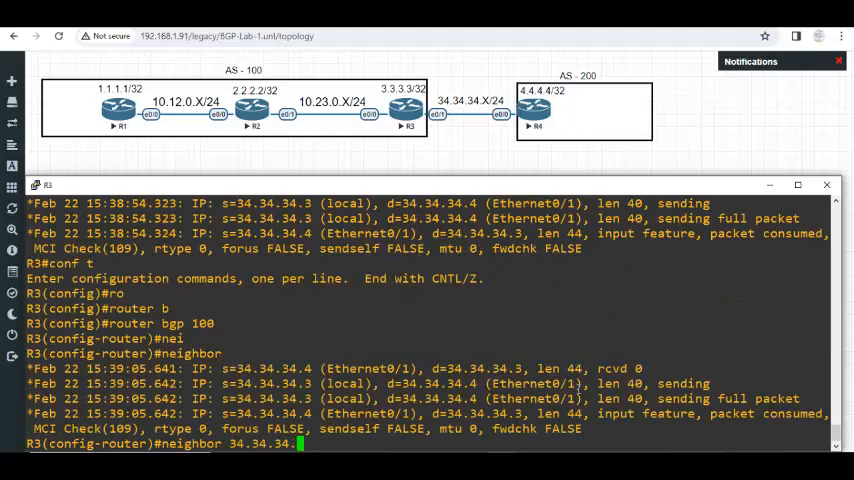
{"action": "type", "text": "remote-as 2"}
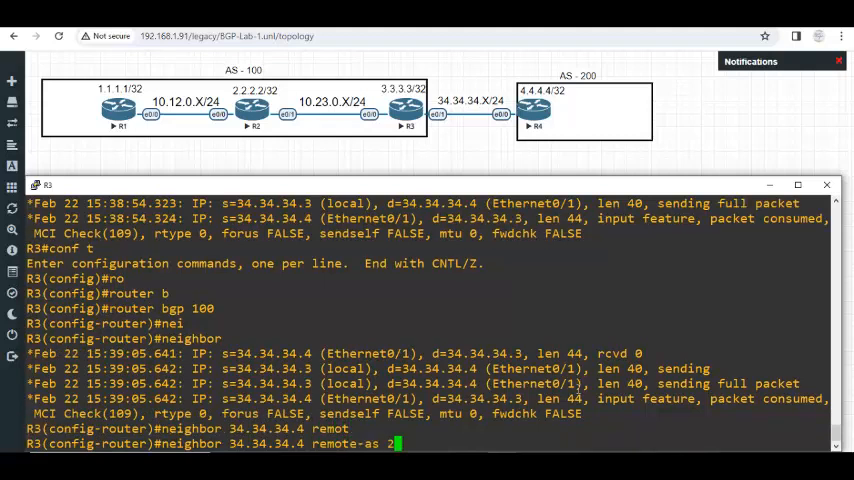
{"action": "type", "text": "00"}
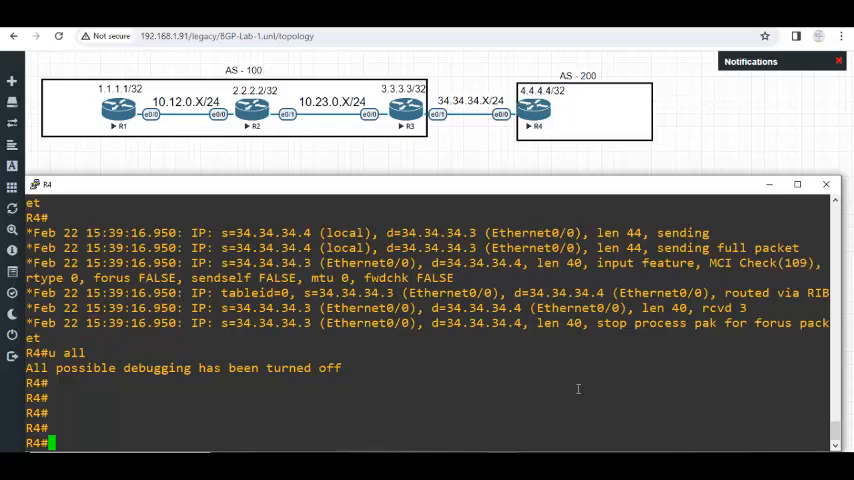
Check R4's BGP summary showing 34.34.34.3 Idle, then re-enable debug ip packet.
{"action": "type", "text": "show ip b"}
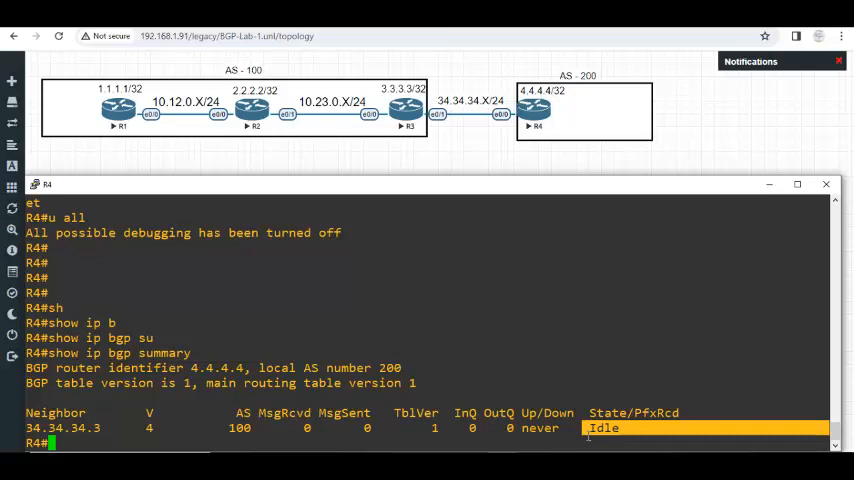
{"action": "type", "text": "debug ip packet"}
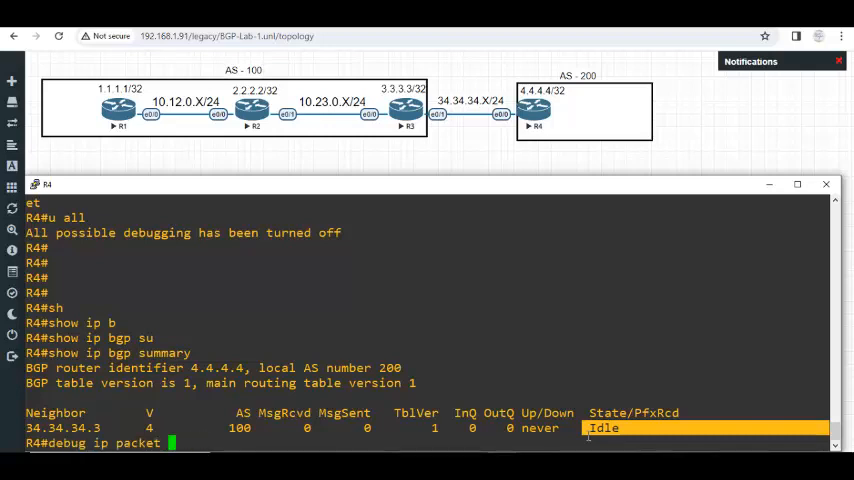
{"action": "key", "text": "Return"}
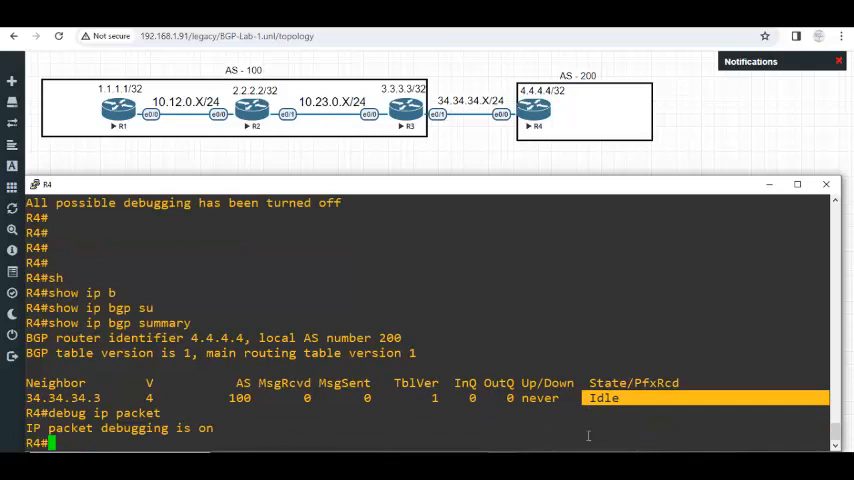
{"action": "type", "text": "debug"}
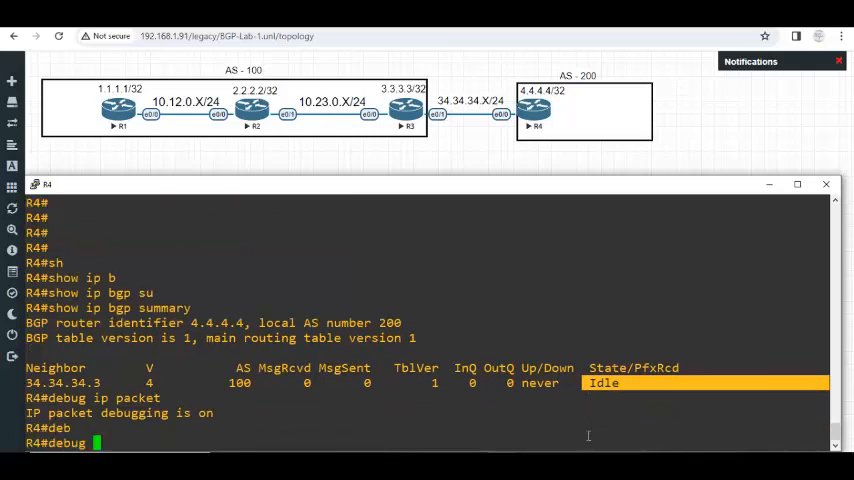
{"action": "type", "text": "c"}
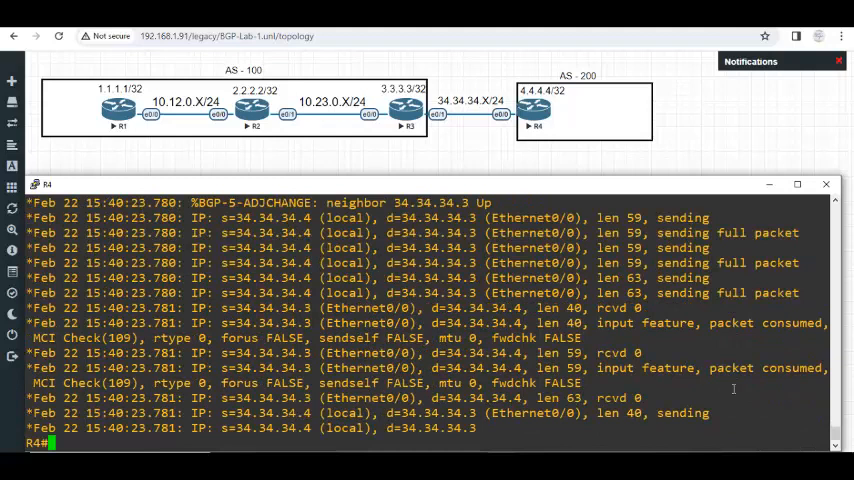
Rerun show ip bgp summary on R4, showing 34.34.34.3 up for about 36 seconds.
{"action": "scroll", "scroll_direction": "down", "scroll_amount": 3}
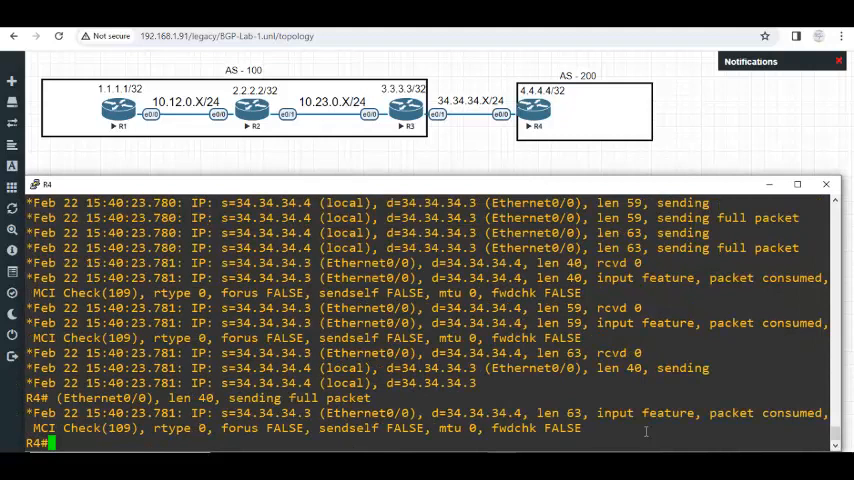
{"action": "type", "text": "ping"}
{"action": "type", "text": "u all"}
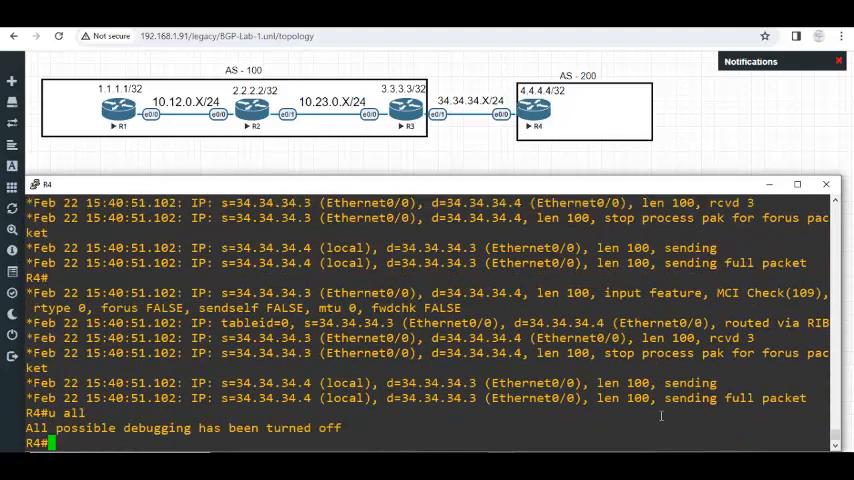
{"action": "type", "text": "show ip b"}
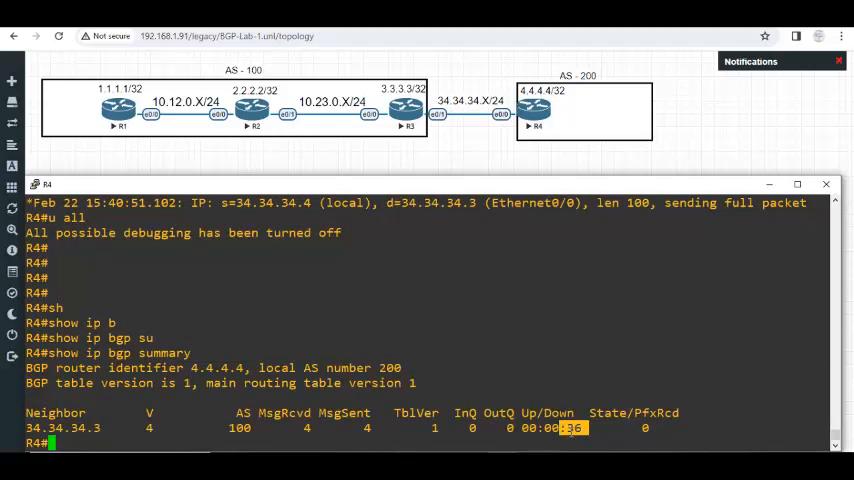
{"action": "scroll", "scroll_direction": "down", "scroll_amount": 3}
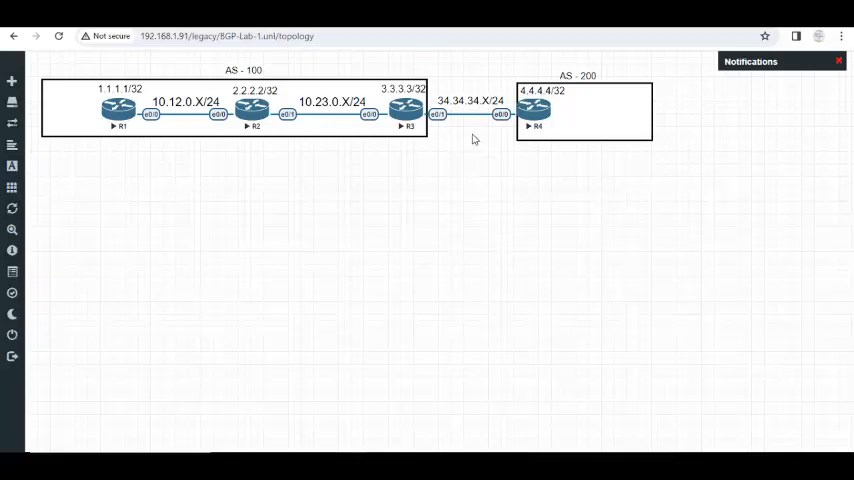
{"action": "right_click", "coordinate": [465, 113]}
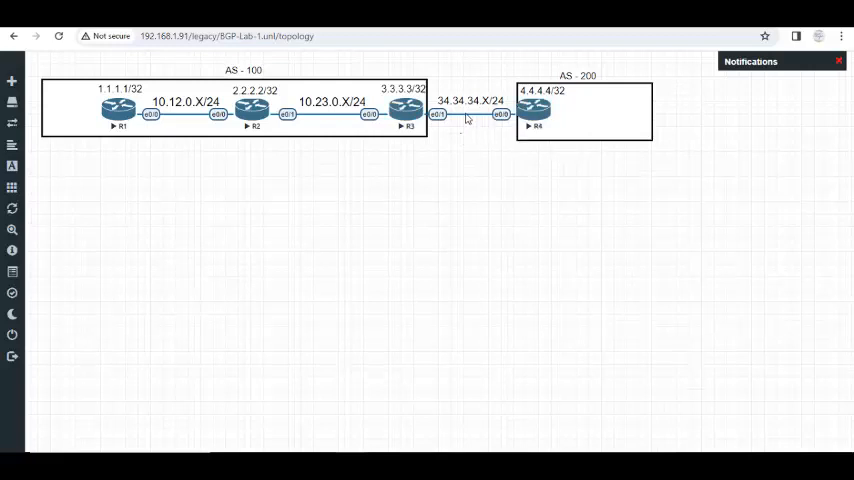
{"action": "right_click", "coordinate": [465, 118]}
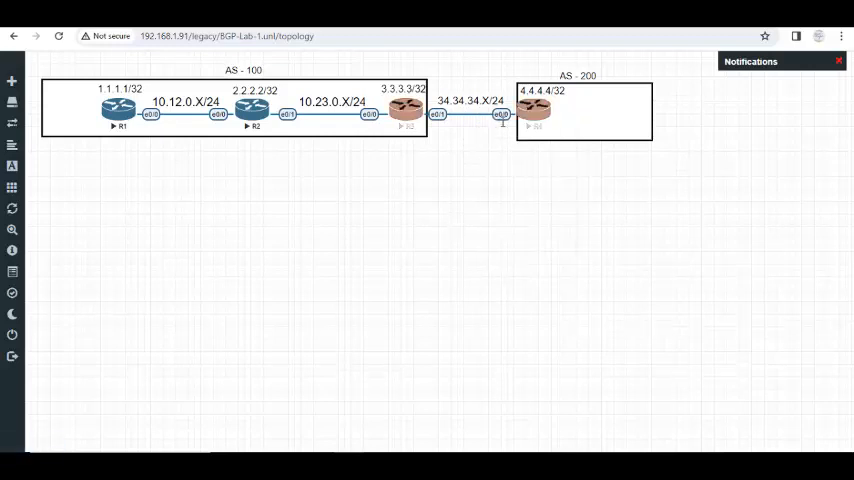
{"action": "mouse_move", "coordinate": [470, 119]}
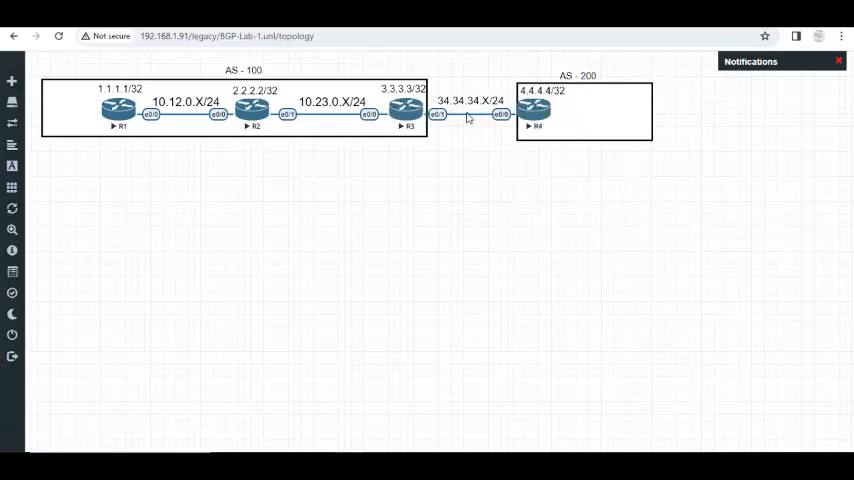
{"action": "right_click", "coordinate": [466, 113]}
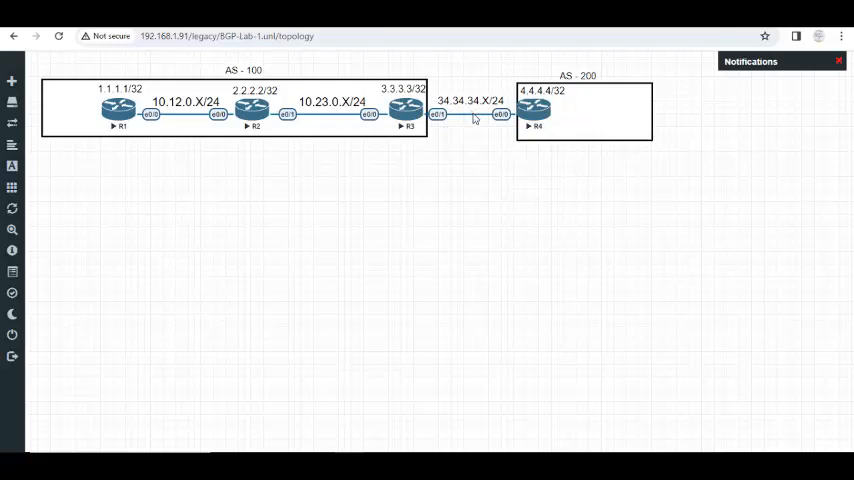
{"action": "right_click", "coordinate": [485, 115]}
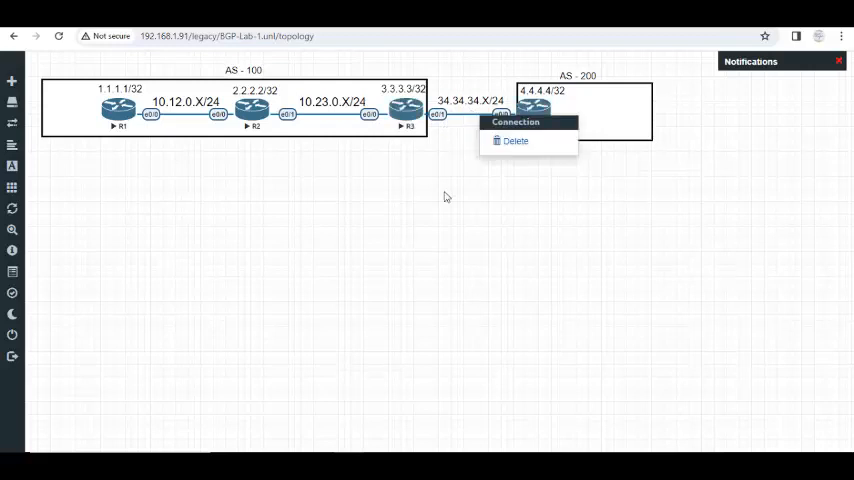
{"action": "left_click", "coordinate": [12, 187]}
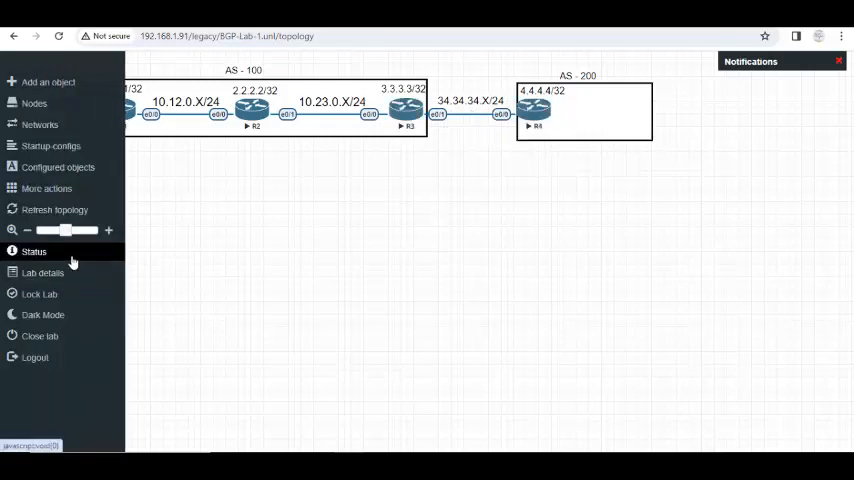
{"action": "left_click", "coordinate": [47, 188]}
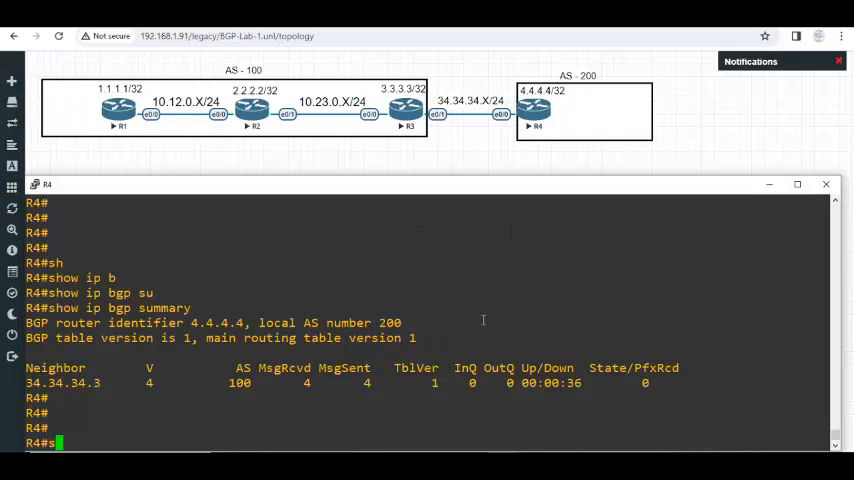
Rerun R4's BGP summary, then page through show ip bgp neighbors for 34.34.34.3.
{"action": "key", "text": "Return"}
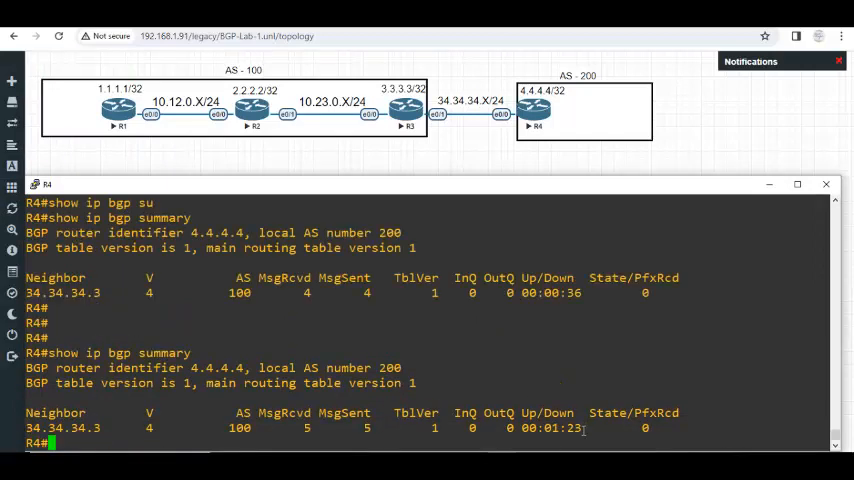
{"action": "double_click", "coordinate": [562, 428]}
{"action": "type", "text": "show ip bgp neighbors"}
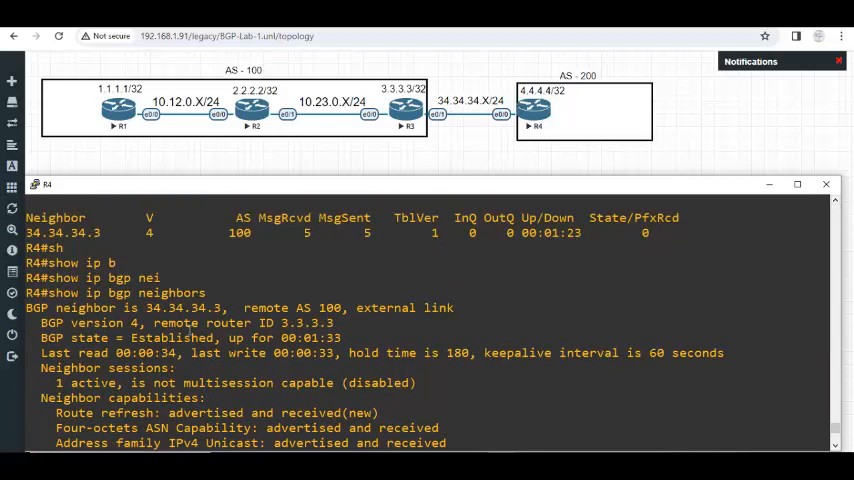
{"action": "double_click", "coordinate": [193, 308]}
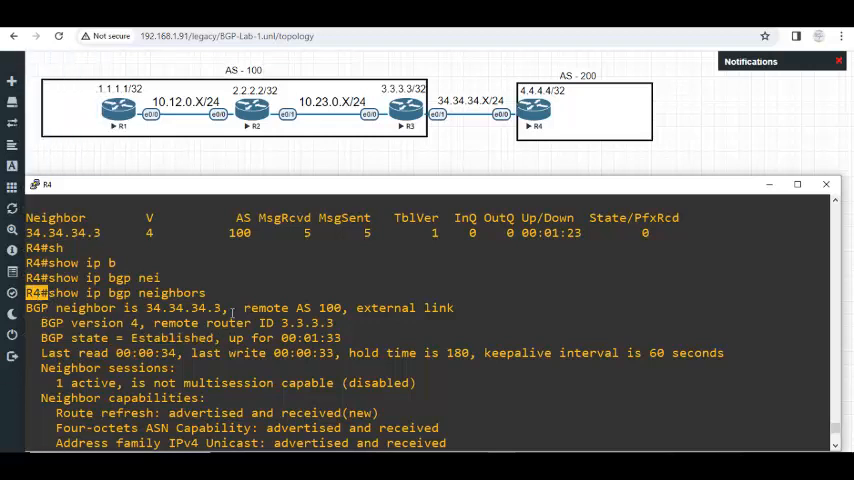
{"action": "double_click", "coordinate": [185, 308]}
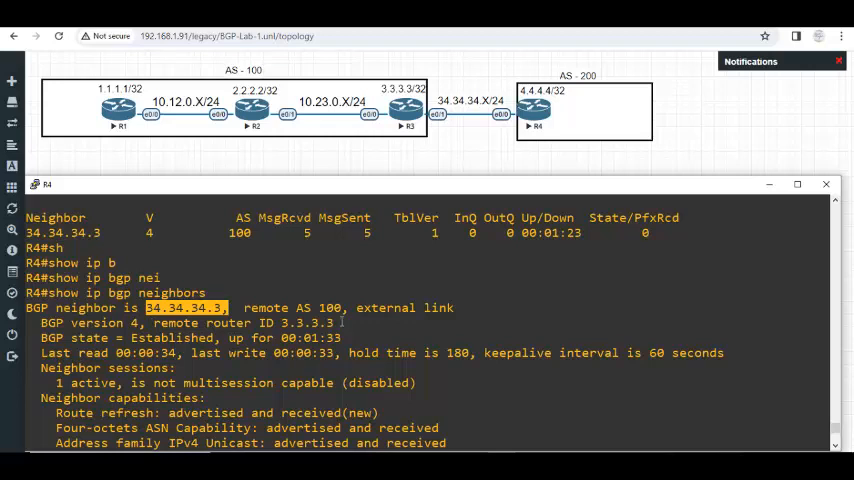
{"action": "double_click", "coordinate": [304, 322]}
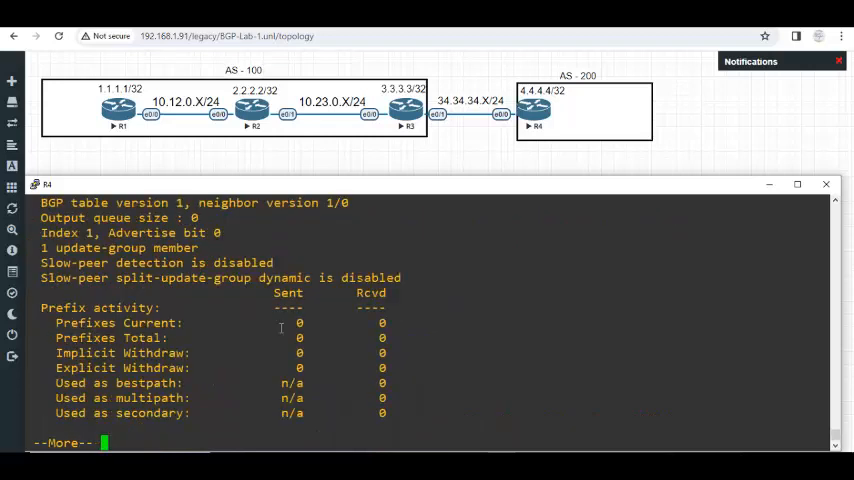
{"action": "key", "text": "space"}
{"action": "type", "text": "show running-config"}
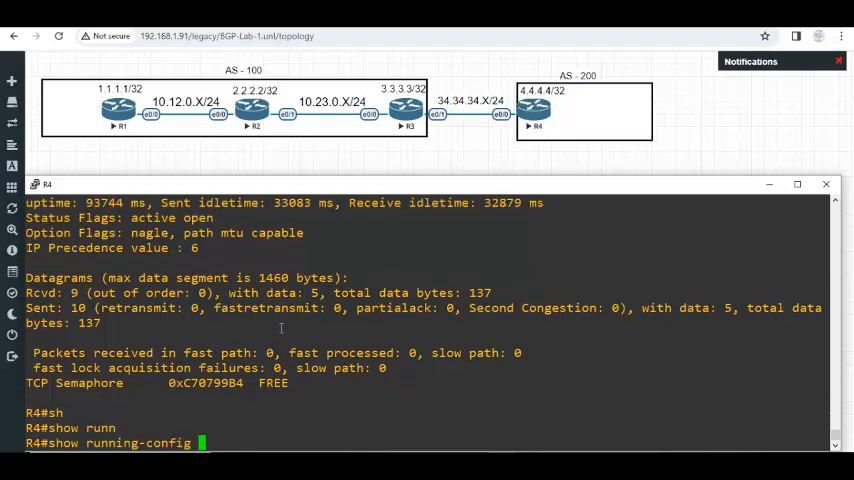
Run 'show running-config | sec router bgp' on R4 twice, highlighting neighbor 34.34.34.3.
{"action": "type", "text": "| sec rou"}
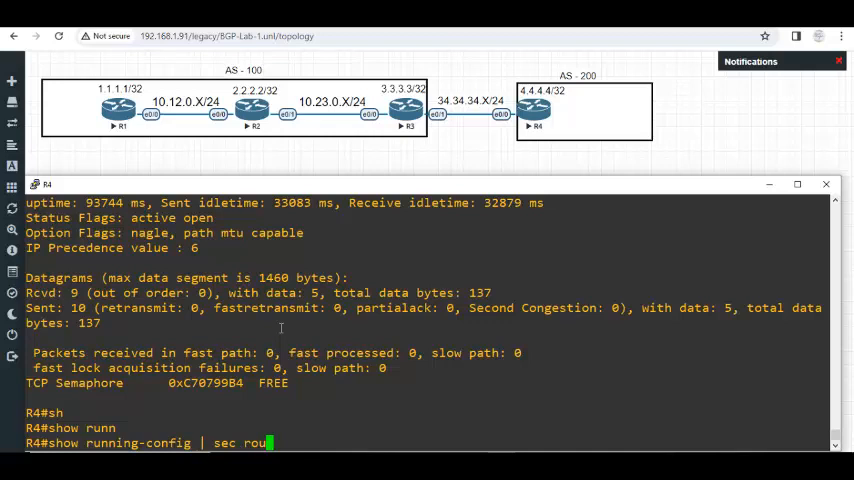
{"action": "key", "text": "Return"}
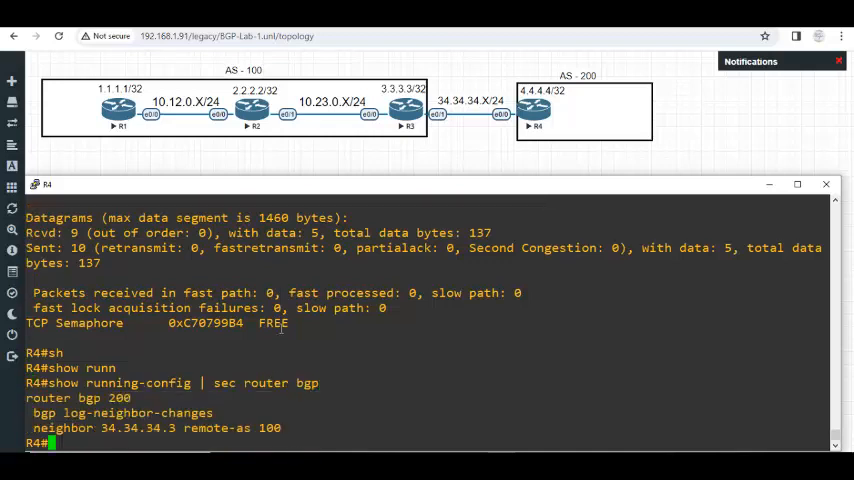
{"action": "double_click", "coordinate": [62, 428]}
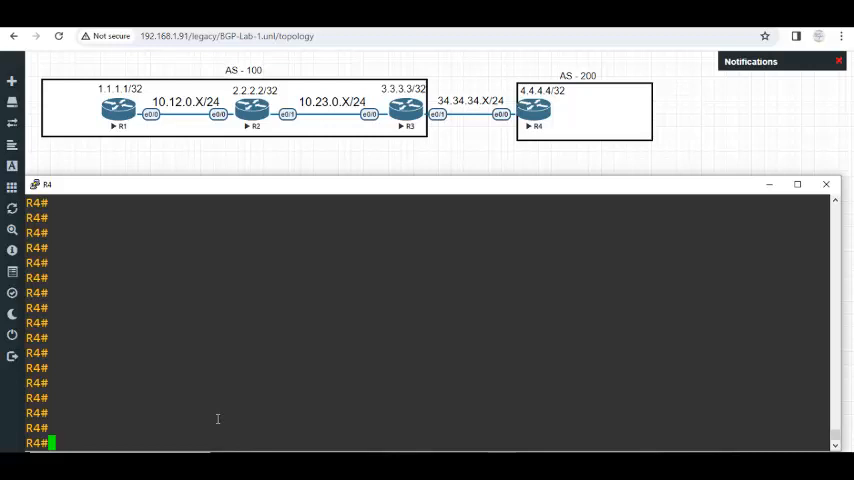
{"action": "type", "text": "show running-config | sec router bgp"}
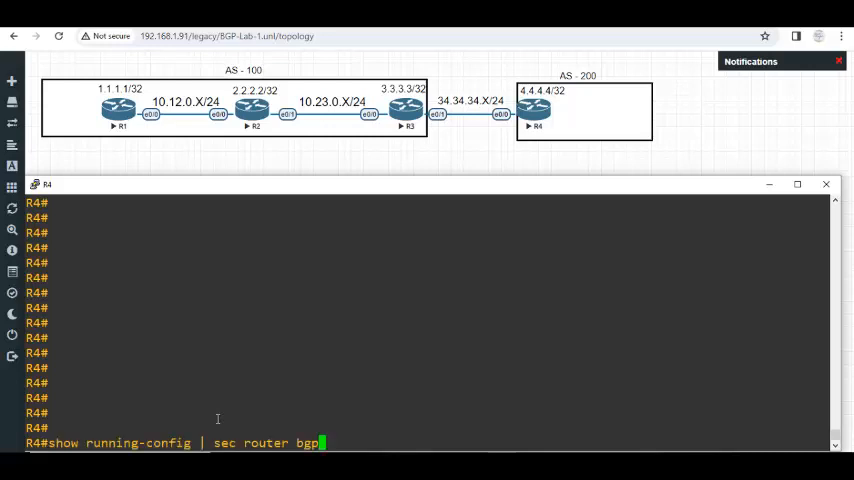
{"action": "key", "text": "Return"}
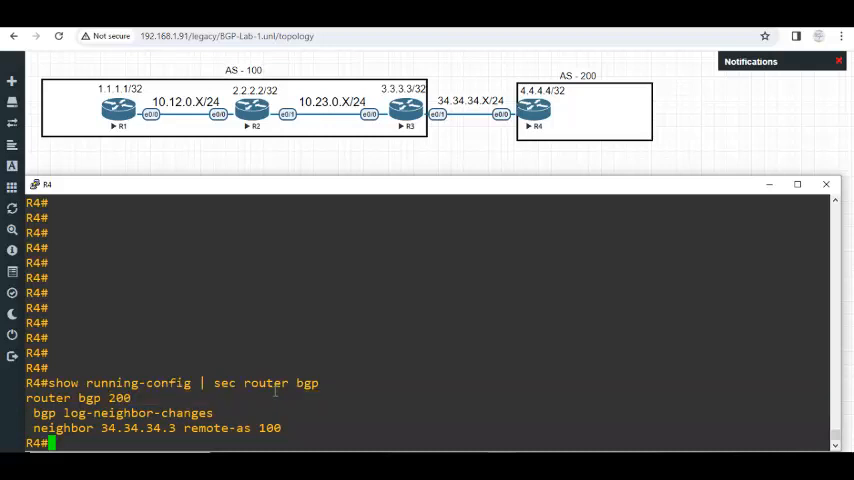
{"action": "double_click", "coordinate": [270, 428]}
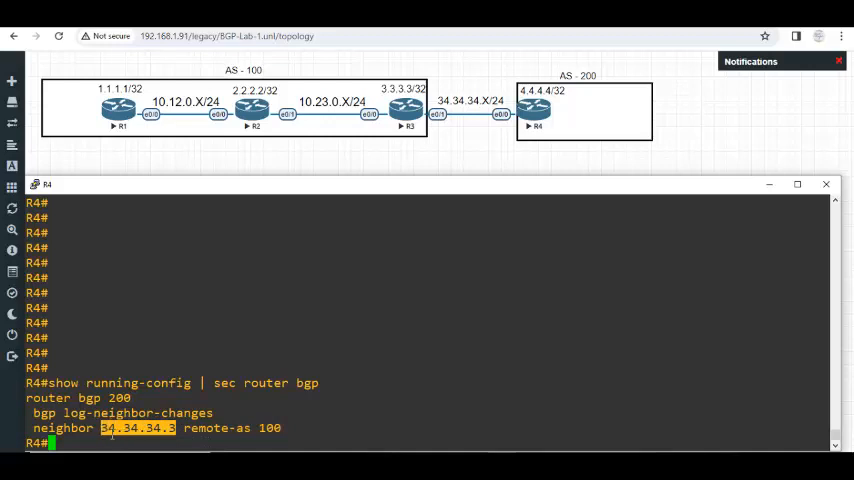
{"action": "mouse_move", "coordinate": [651, 302]}
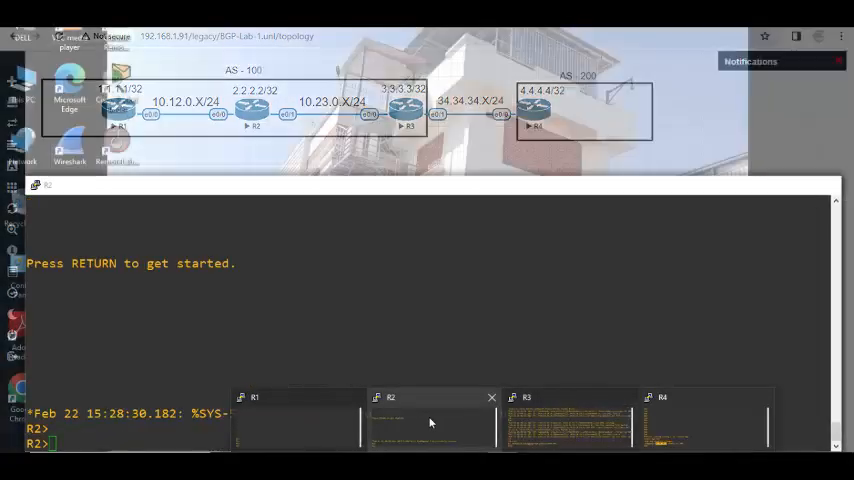
On R3, ping 10.12.0.1 and see it fail.
{"action": "left_click", "coordinate": [570, 420]}
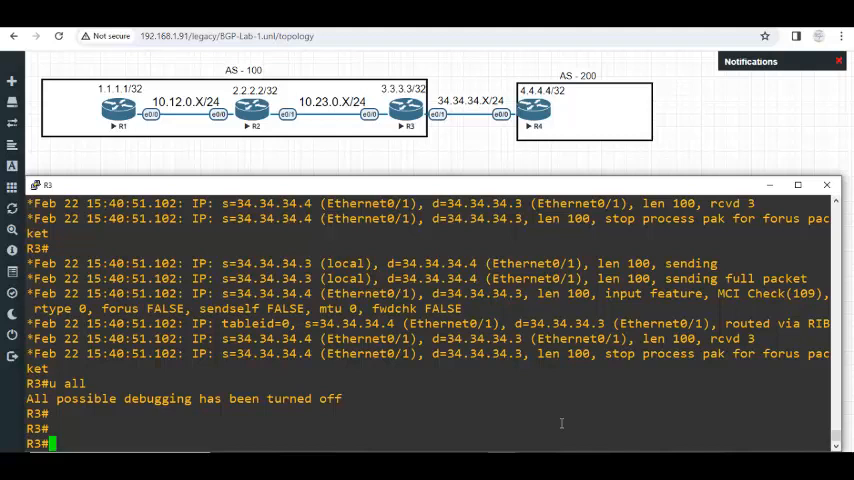
{"action": "type", "text": "ping"}
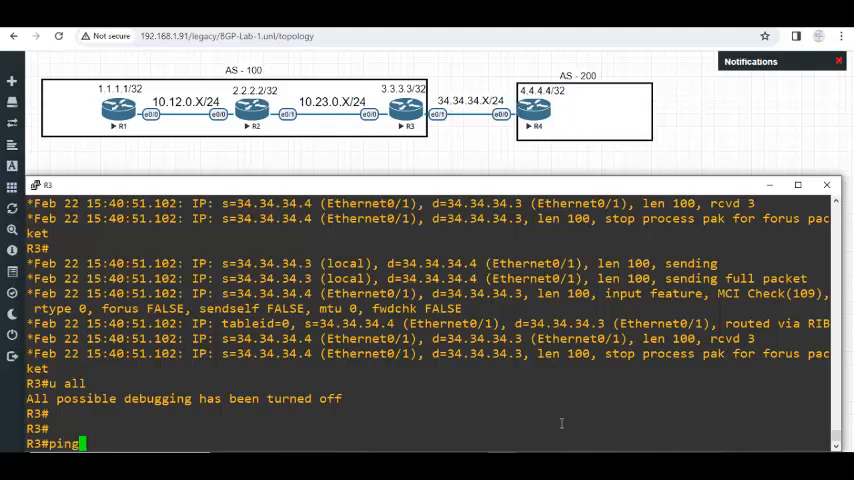
{"action": "type", "text": "10"}
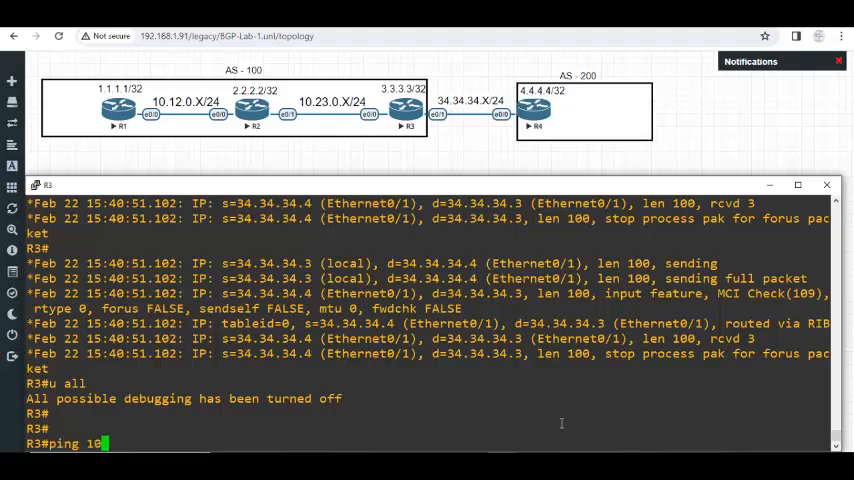
{"action": "type", "text": ".12.0.1"}
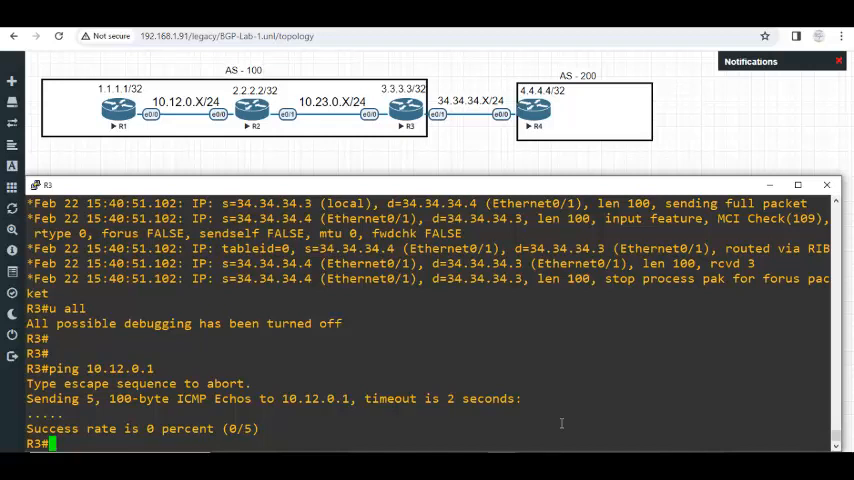
Enter conf t on R3 and start an interface range for loopback 0 and e0/.
{"action": "type", "text": "cofn t"}
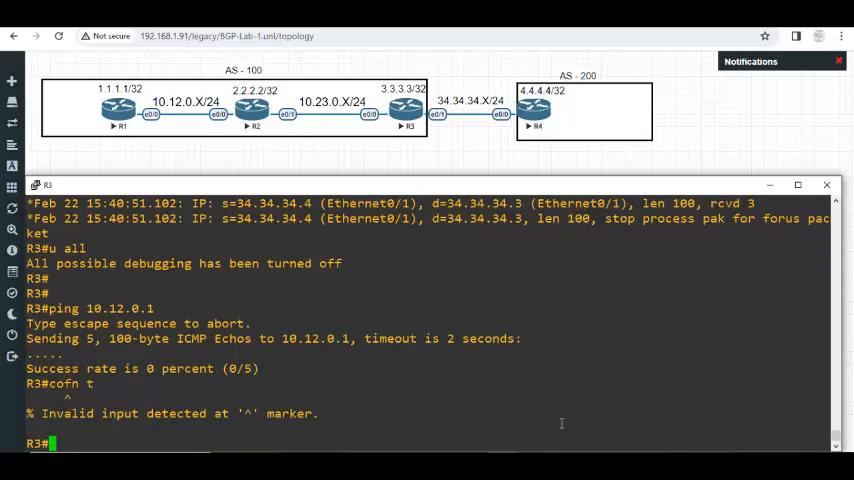
{"action": "type", "text": "conf t"}
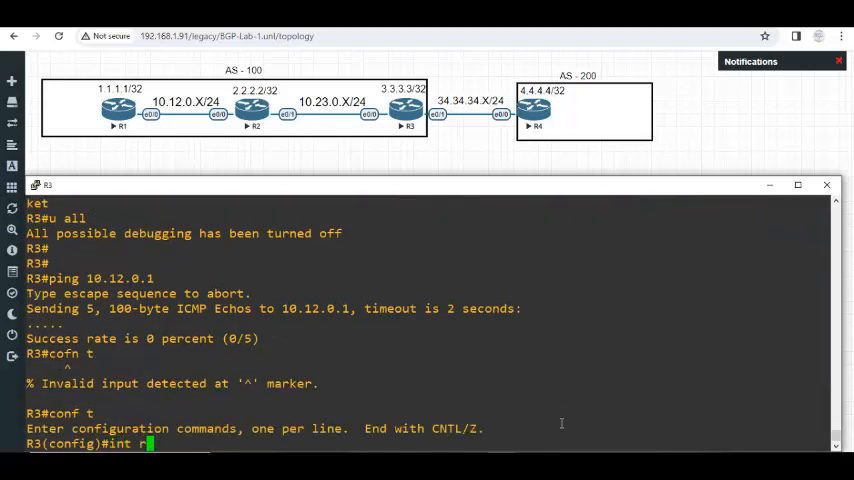
{"action": "type", "text": "a loo 0"}
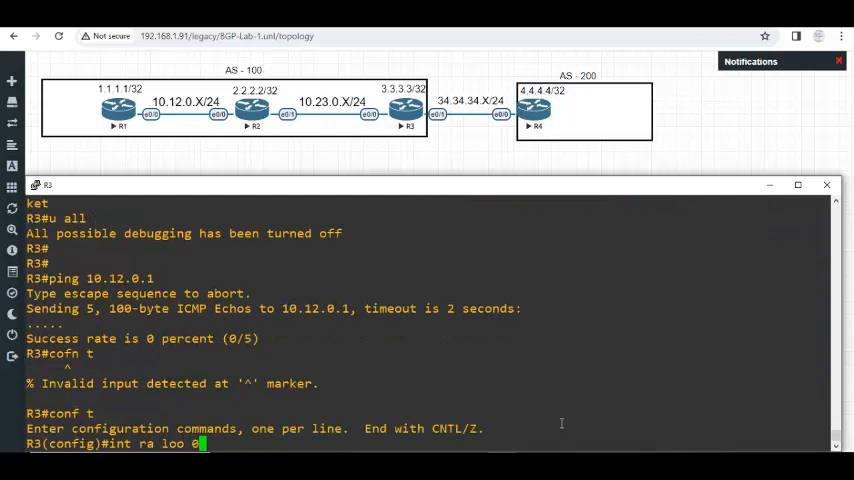
{"action": "type", "text": ", e0/"}
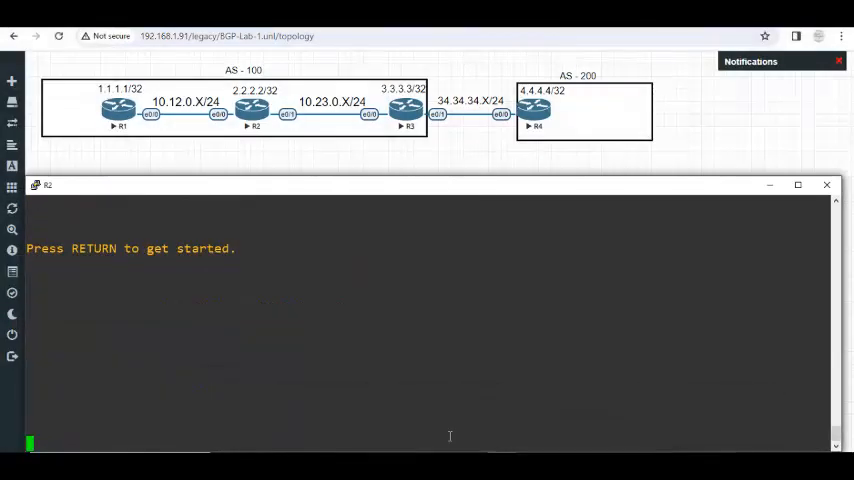
On R2, enable and type 'int range loo 0, e0/0-1' in config mode.
{"action": "type", "text": "en"}
{"action": "type", "text": "int r"}
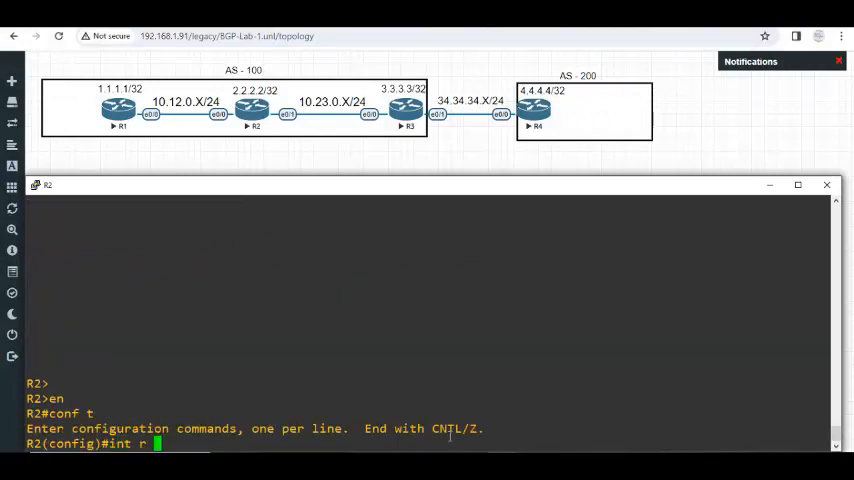
{"action": "type", "text": "a e"}
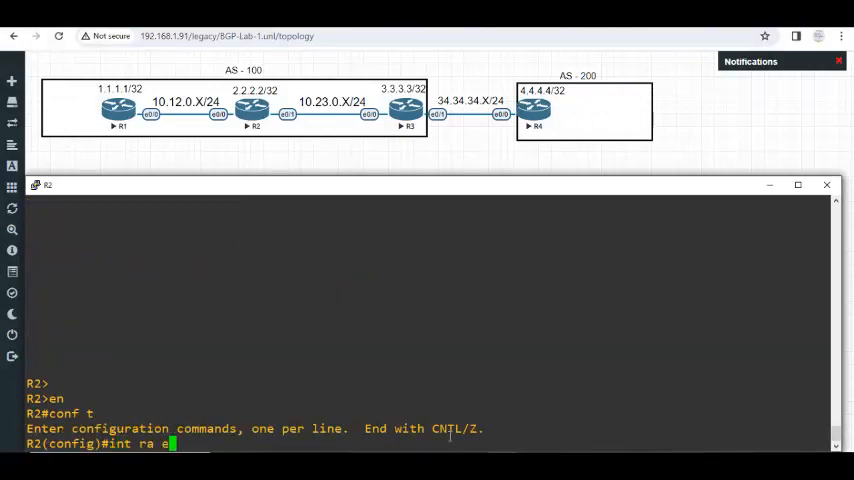
{"action": "type", "text": "loo 0,"}
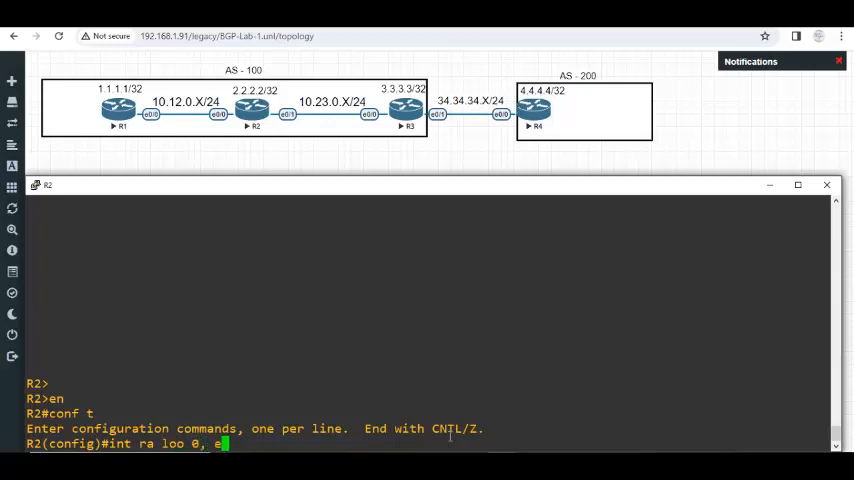
{"action": "type", "text": "0/0-"}
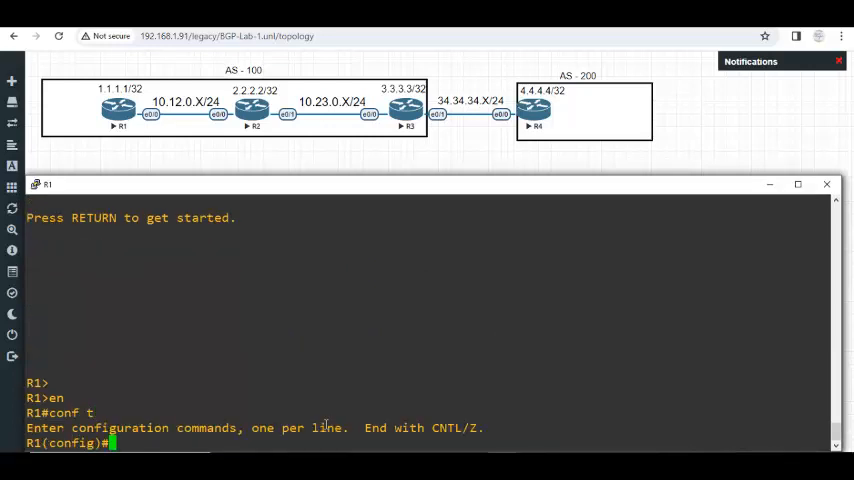
Run OSPF 1 area 0 on R1's lo0 and e0/0, save, then list interface addresses.
{"action": "type", "text": "int ra lo"}
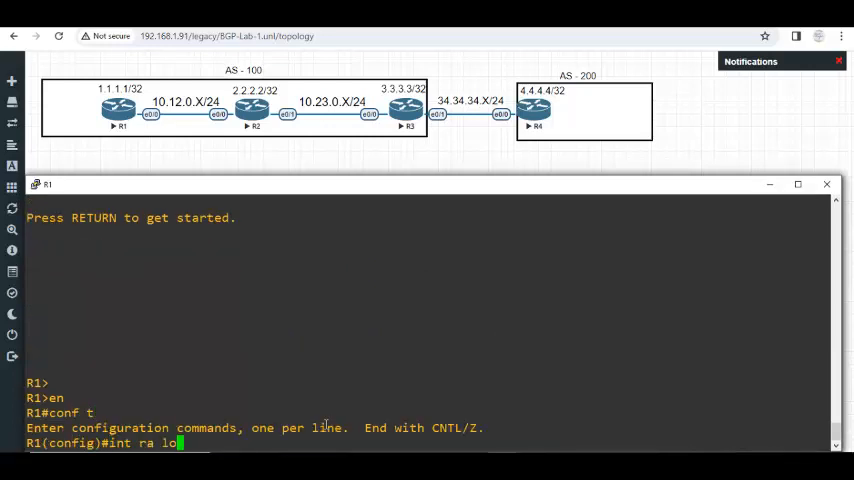
{"action": "type", "text": "o 0,"}
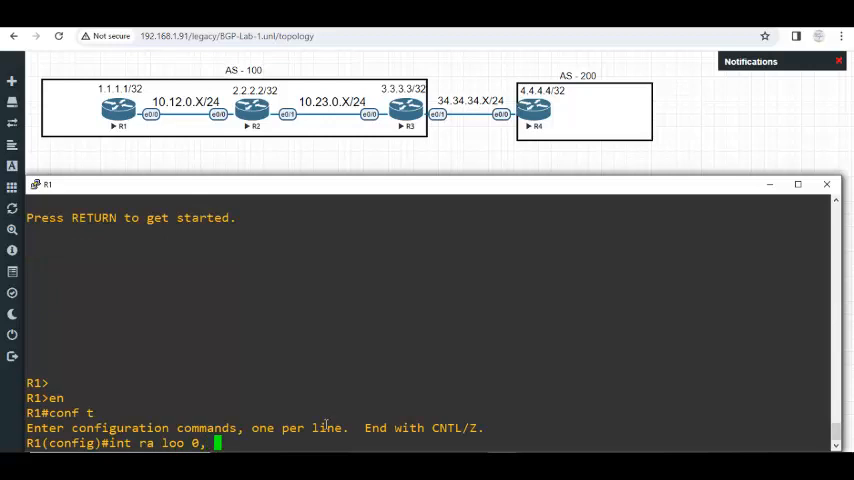
{"action": "type", "text": "e0/0"}
{"action": "type", "text": "w"}
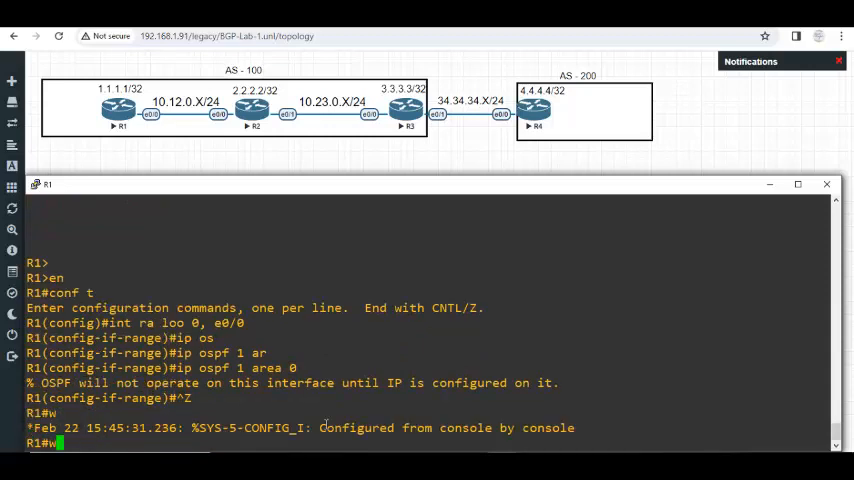
{"action": "type", "text": "r"}
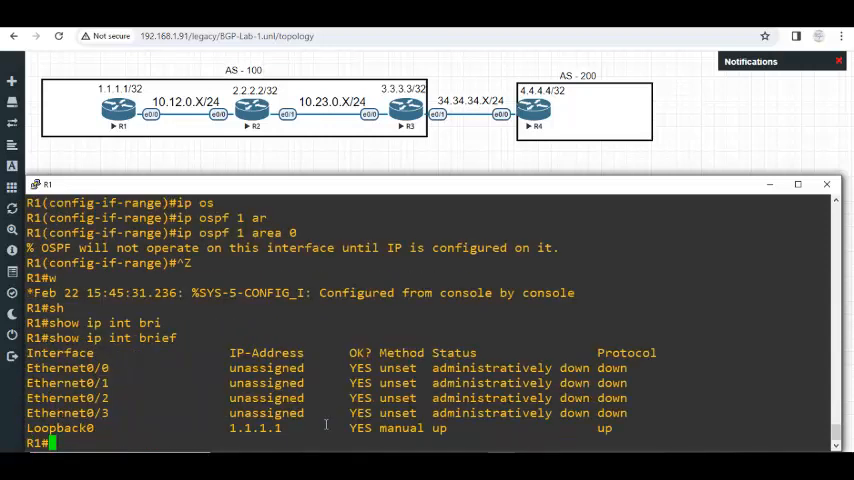
Address R1's e0/0 as 10.12.0.1 255.255.255.0, recheck interfaces, and ping 10.23.0.3.
{"action": "double_click", "coordinate": [265, 368]}
{"action": "type", "text": "ip add 10.12"}
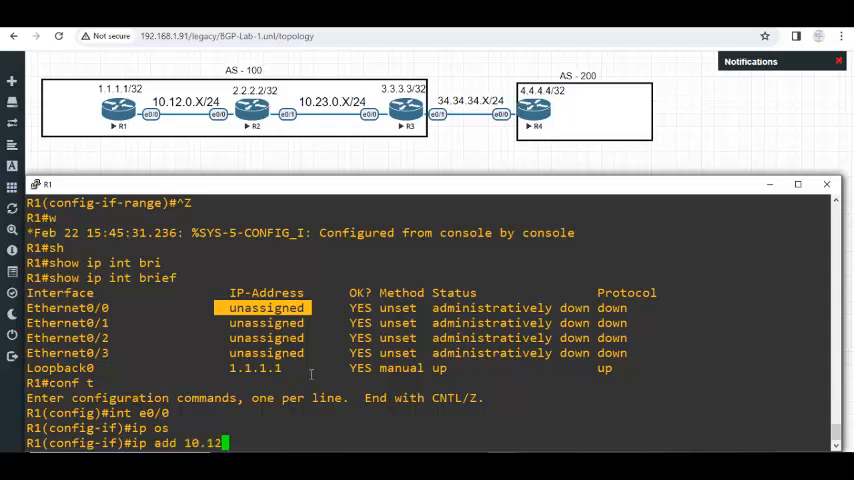
{"action": "type", "text": ".0.1 255.255"}
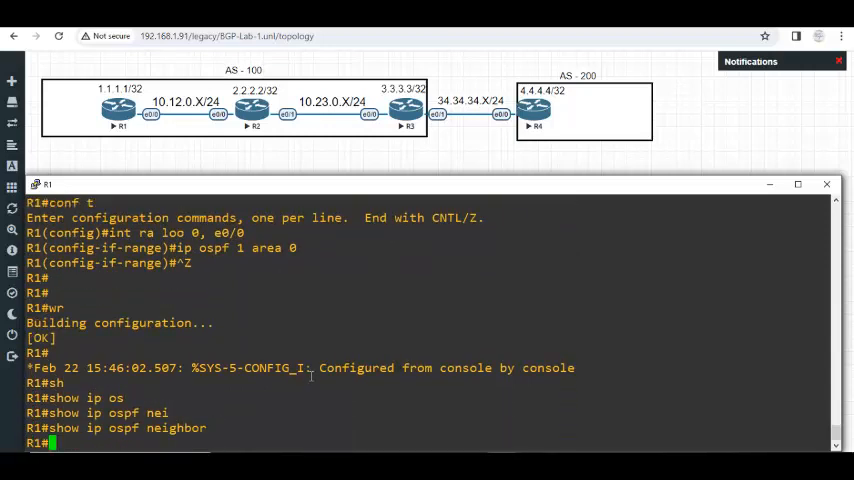
{"action": "type", "text": "show ip int br"}
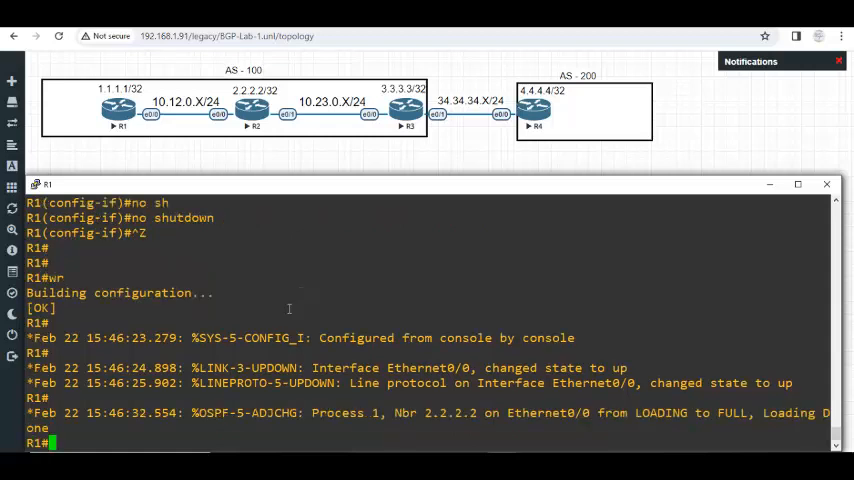
{"action": "type", "text": "ping 10."}
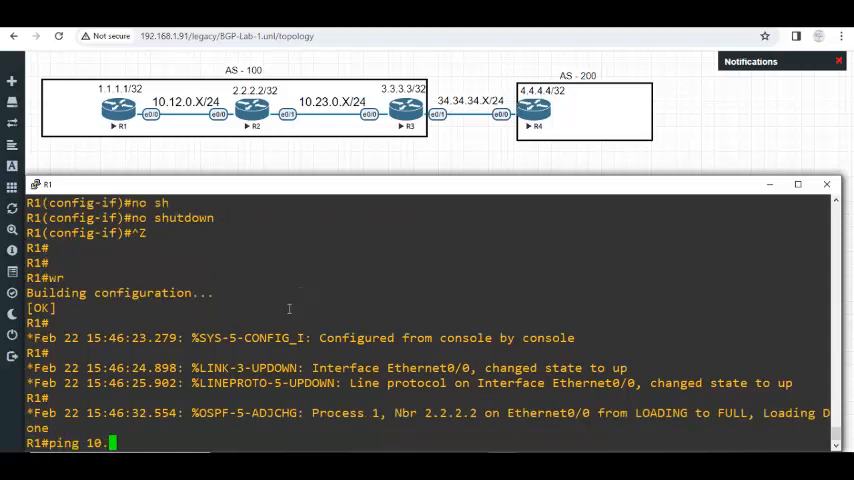
{"action": "type", "text": "23."}
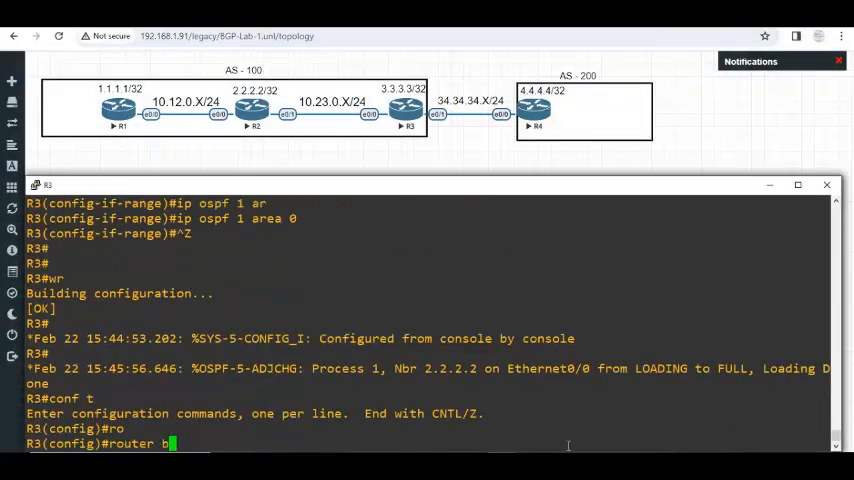
On R3, enter router bgp 100 and add neighbor 10.12.0.1 remote-as 100.
{"action": "type", "text": "gp"}
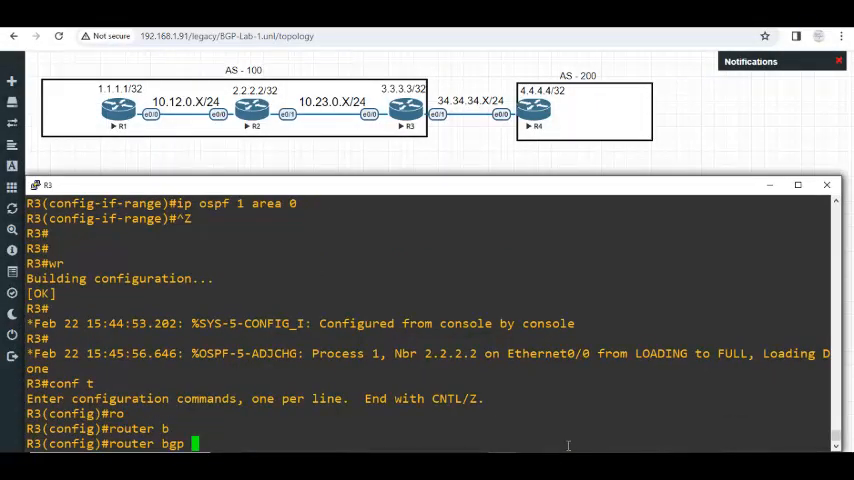
{"action": "type", "text": "100"}
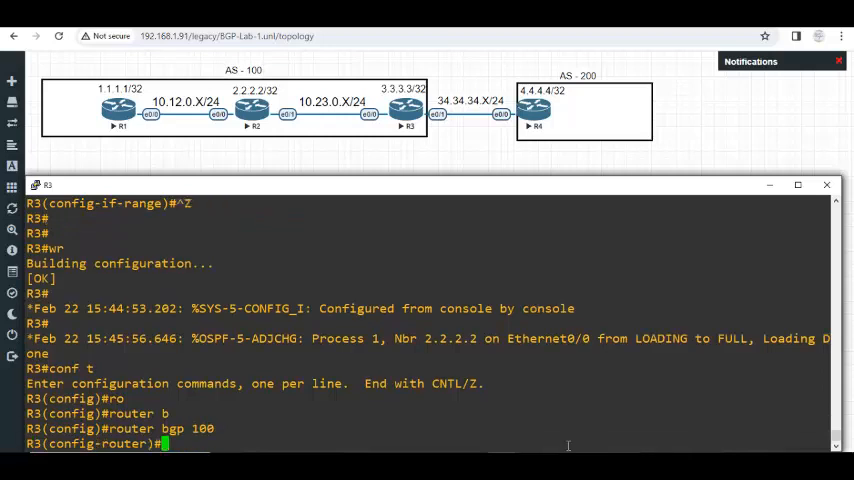
{"action": "type", "text": "neighbor 10.1"}
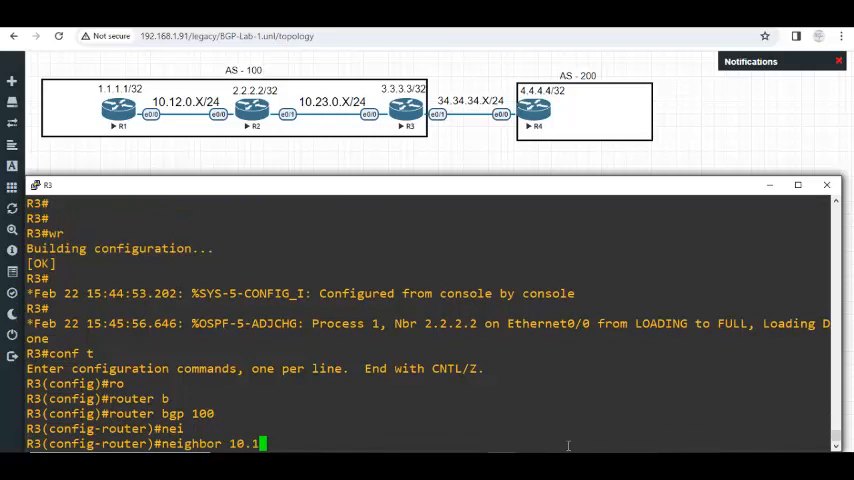
{"action": "type", "text": "2.0.1"}
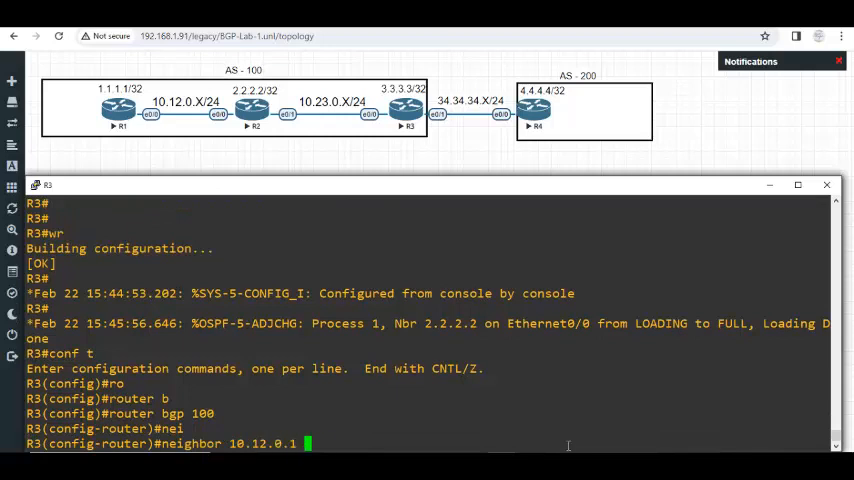
{"action": "type", "text": "remote-as"}
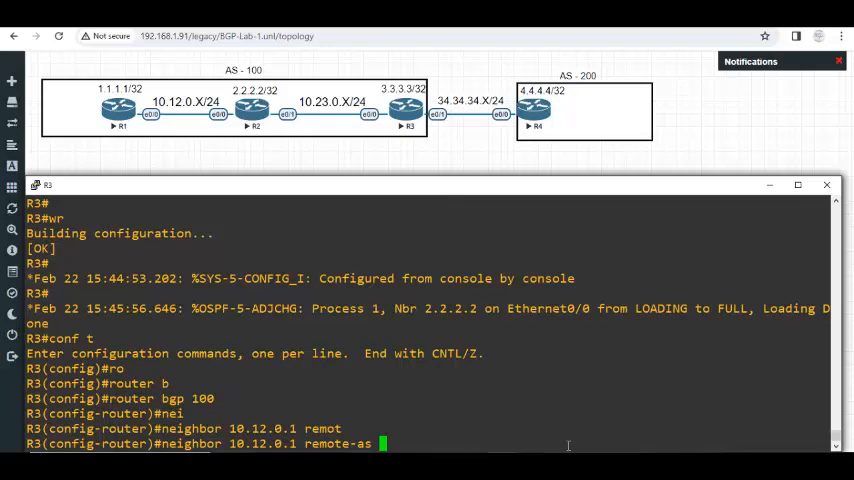
{"action": "type", "text": "10"}
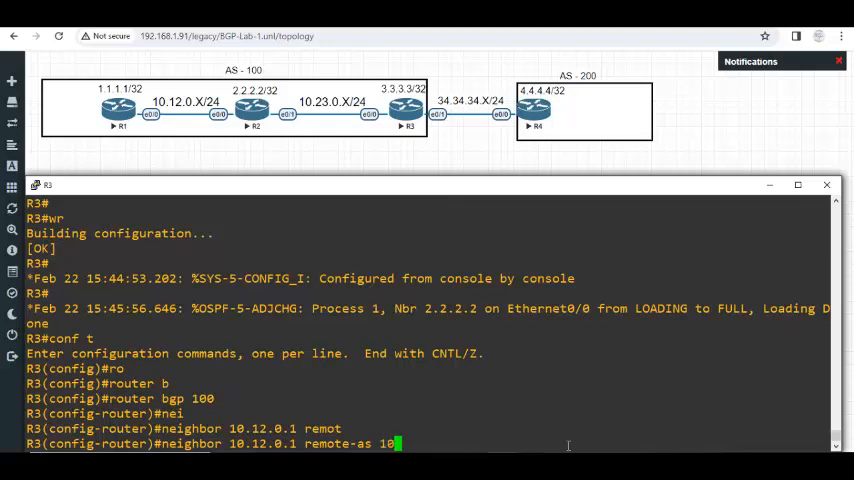
{"action": "type", "text": "0"}
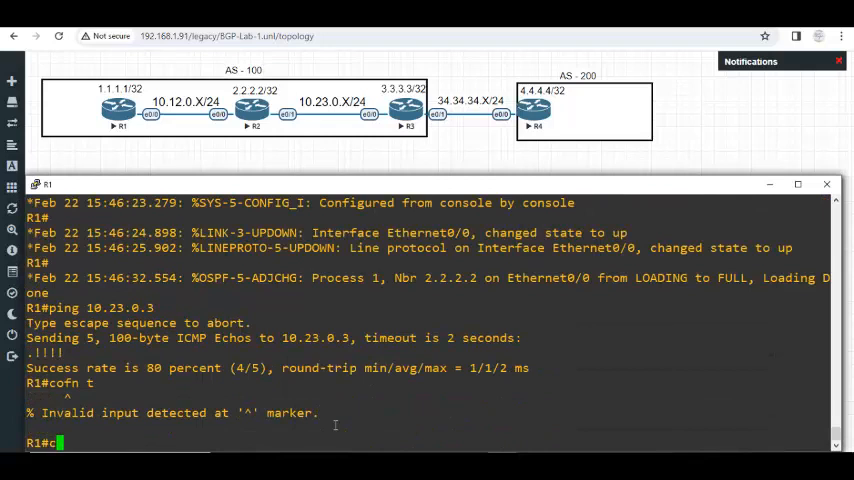
On R1, configure router bgp 100 with neighbor 10.23.0.3 remote-as 100.
{"action": "type", "text": "router bgp"}
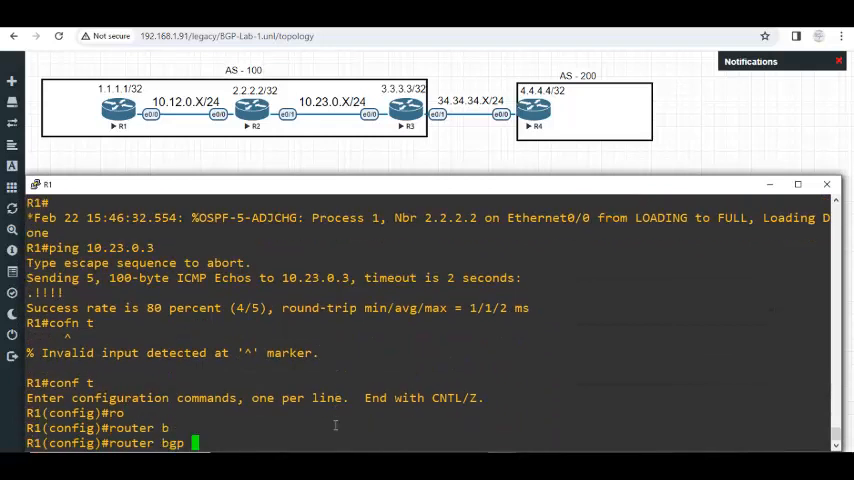
{"action": "type", "text": "100"}
{"action": "type", "text": "neighbor 10.23.0.3 remote-as 1"}
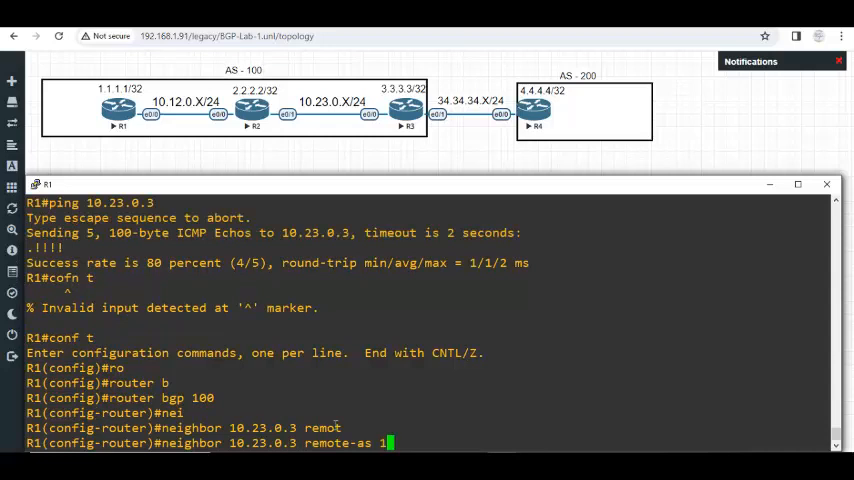
{"action": "type", "text": "00"}
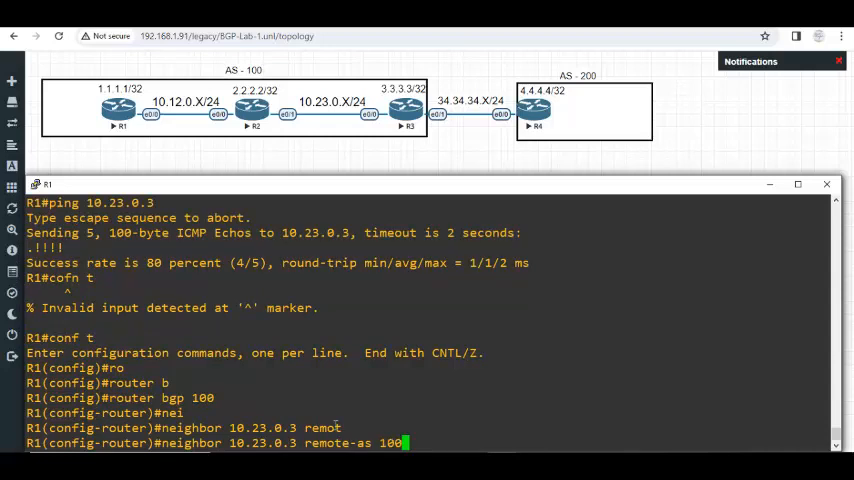
{"action": "key", "text": "Return"}
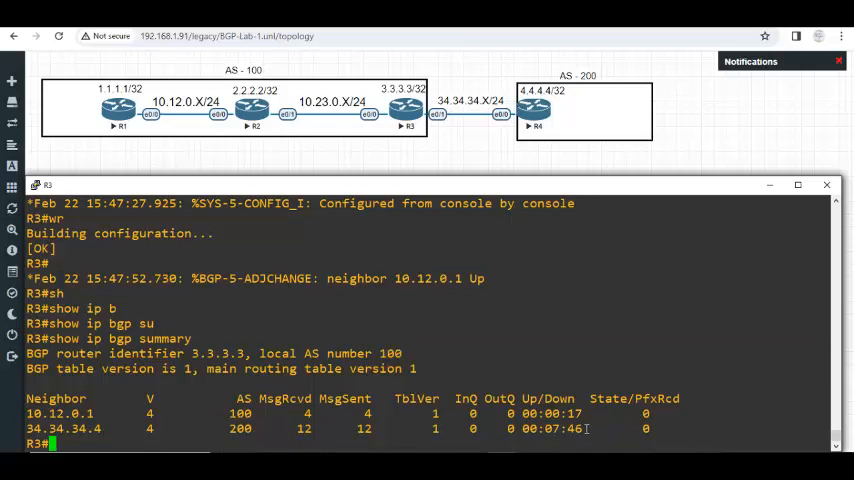
Note the new iBGP session's uptime, then view R3's router bgp section showing AS 100.
{"action": "double_click", "coordinate": [240, 413]}
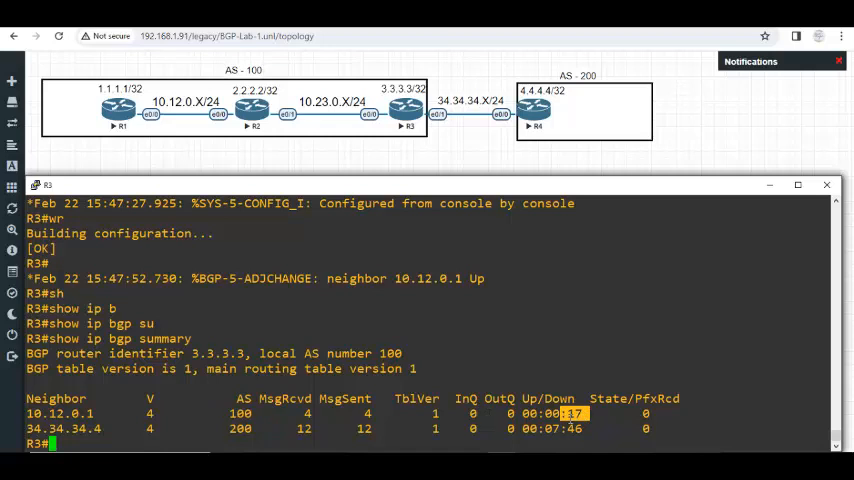
{"action": "type", "text": "show running-config |"}
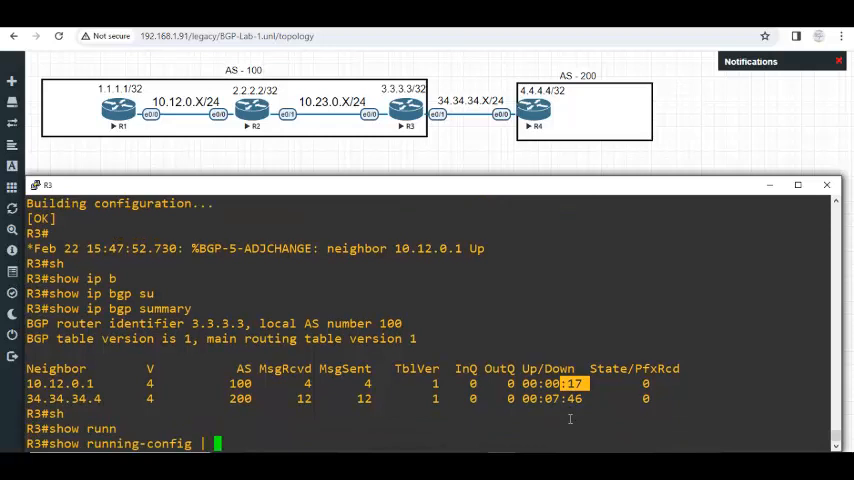
{"action": "type", "text": "sec router bgp"}
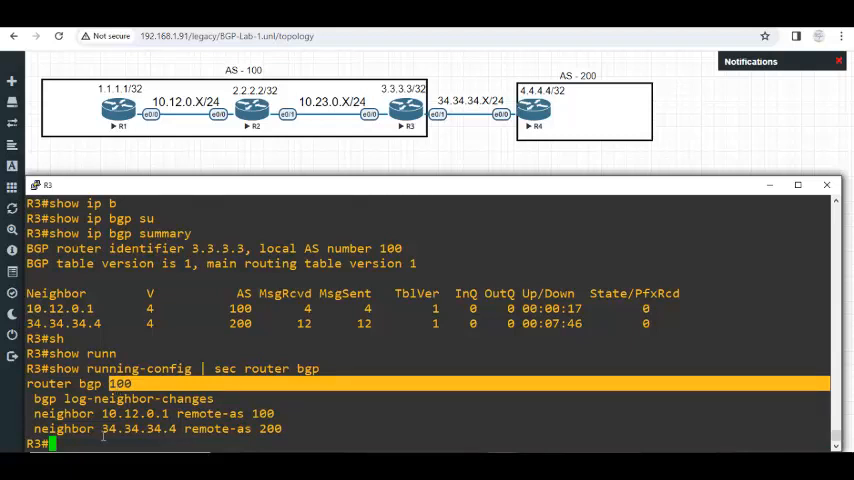
{"action": "double_click", "coordinate": [138, 428]}
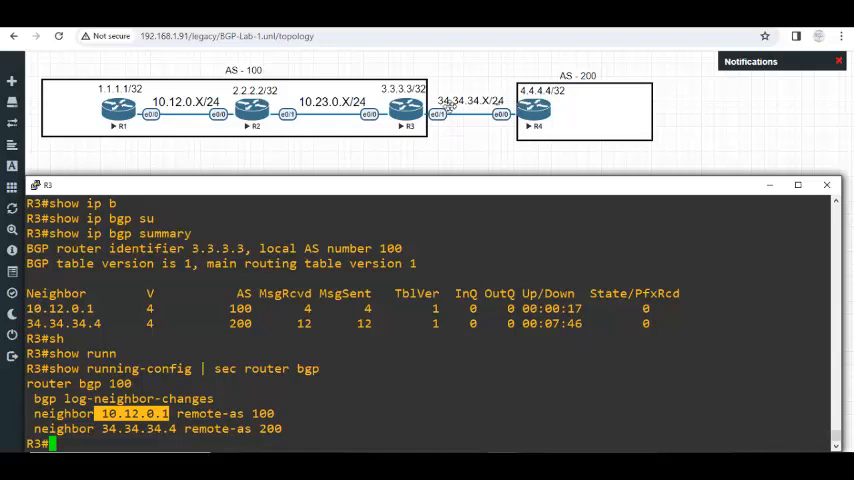
{"action": "mouse_move", "coordinate": [508, 158]}
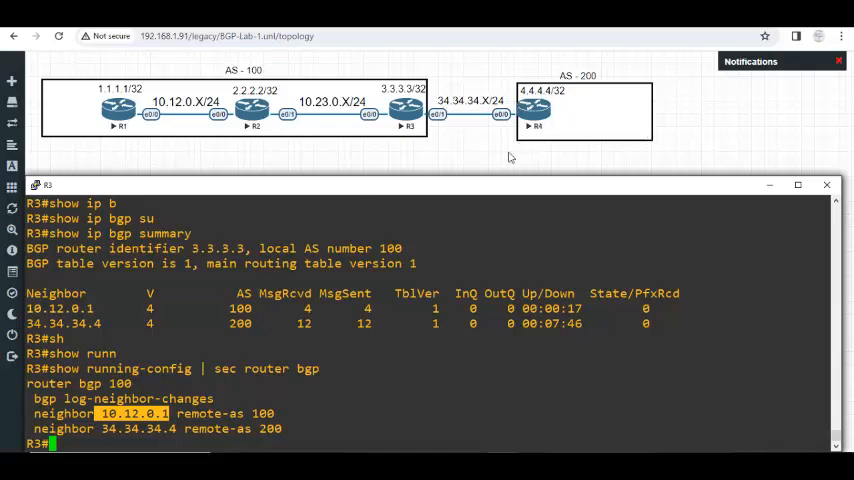
{"action": "mouse_move", "coordinate": [473, 166]}
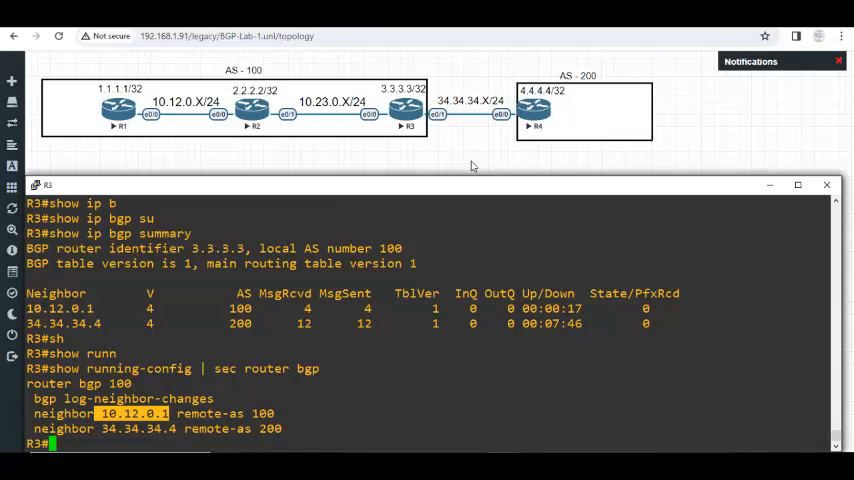